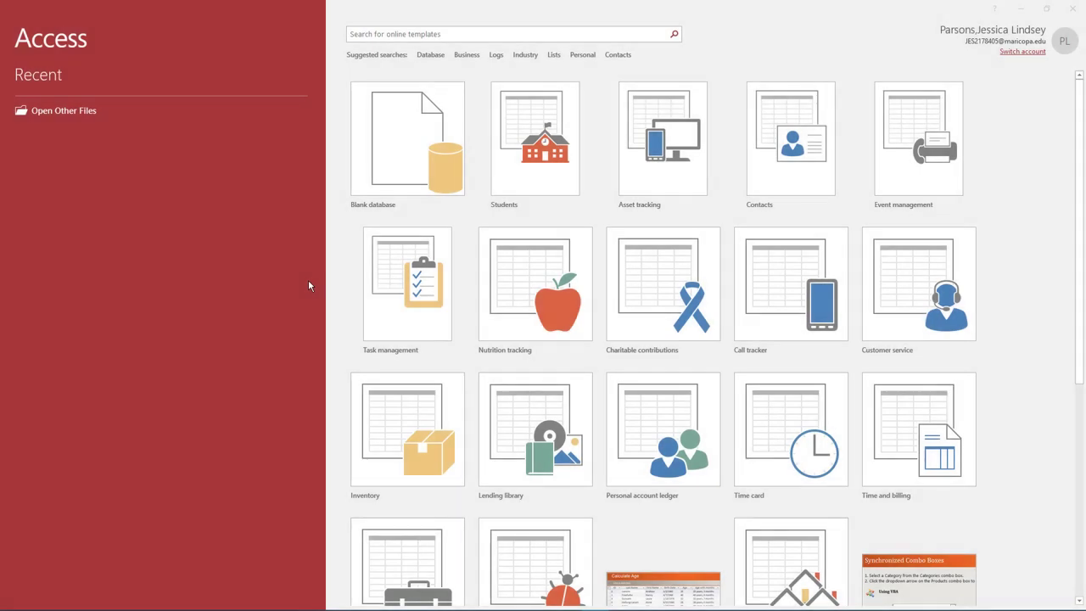
Step: Search the online templates for 'Students' to locate the Students database template
left_click(509, 34)
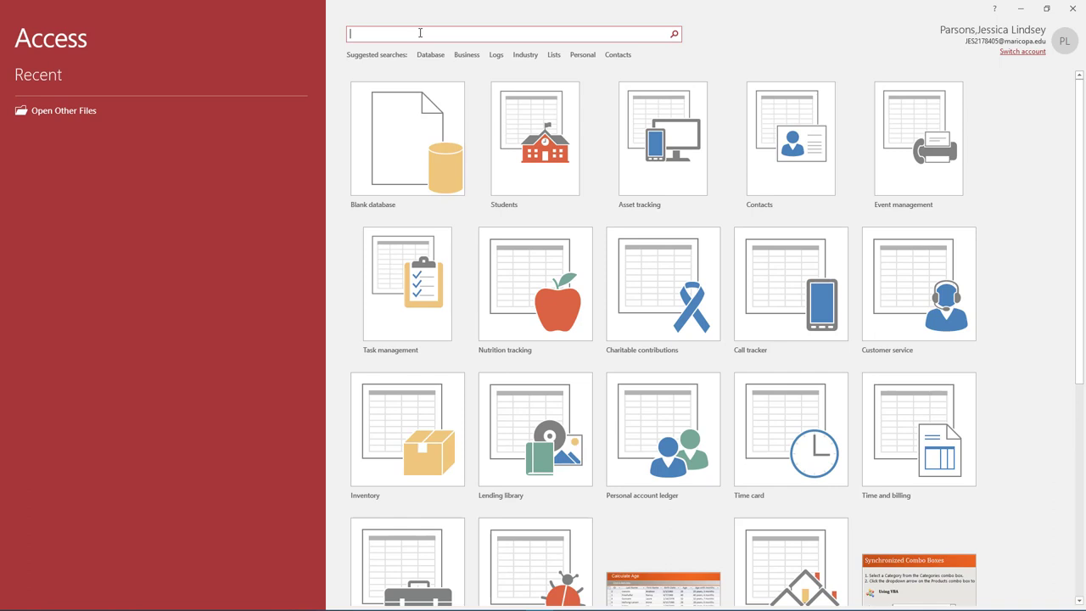
type("Students")
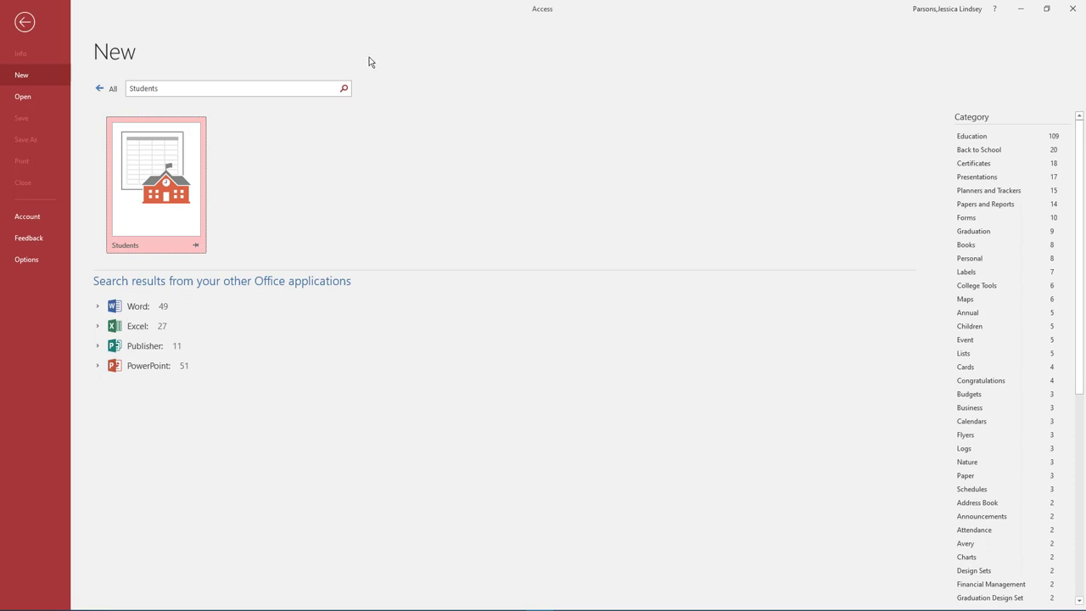
mouse_move(167, 220)
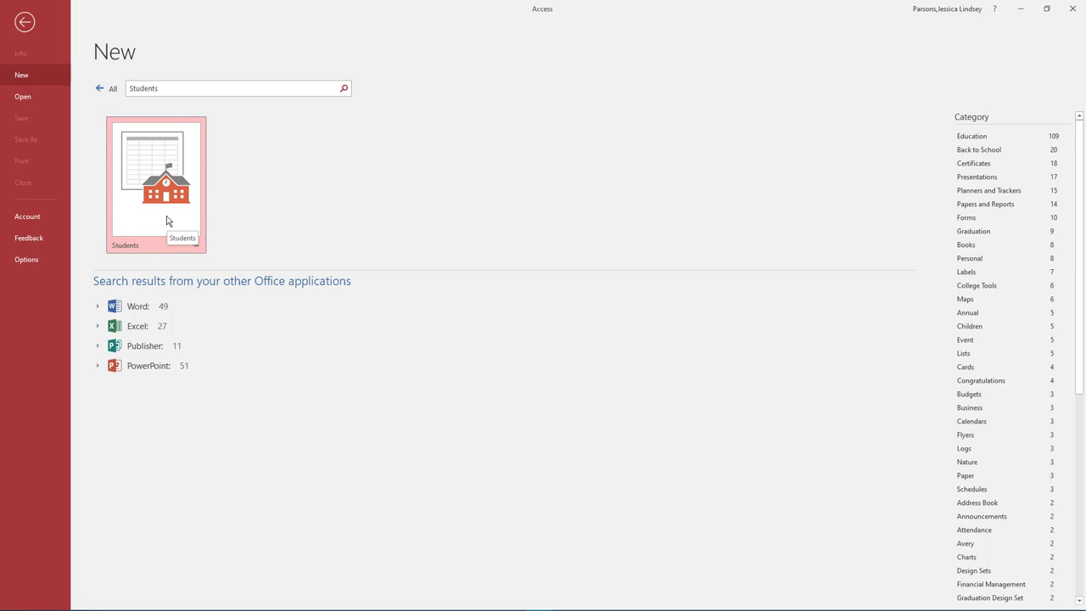
Step: Name the new Students database Parsons_Jessica_Access_Practice1 and set it to save in the BPC110 folder
left_click(156, 178)
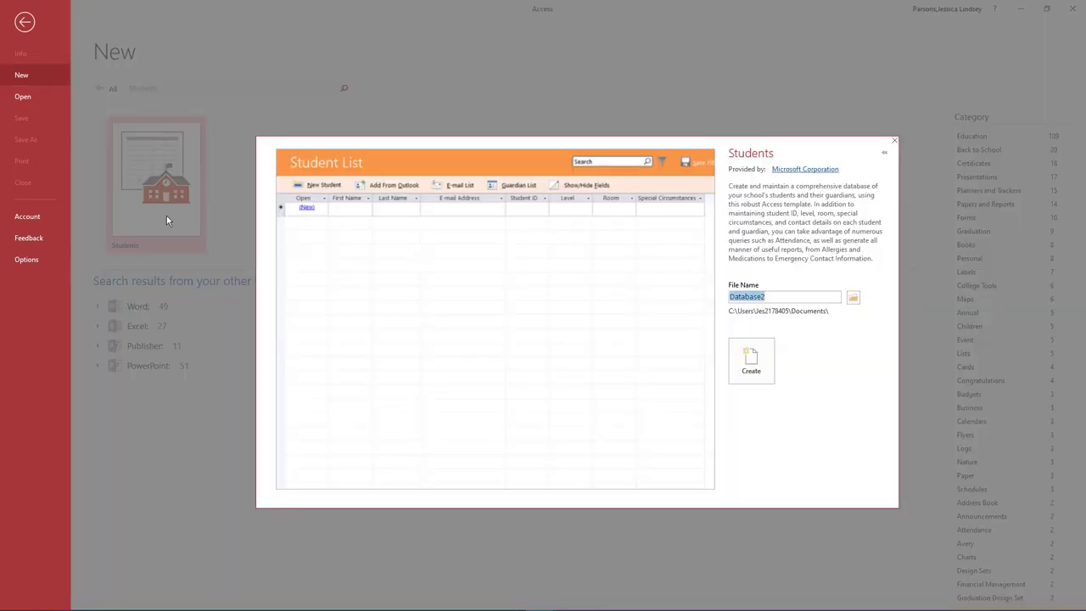
type("Parsons_Jessica_")
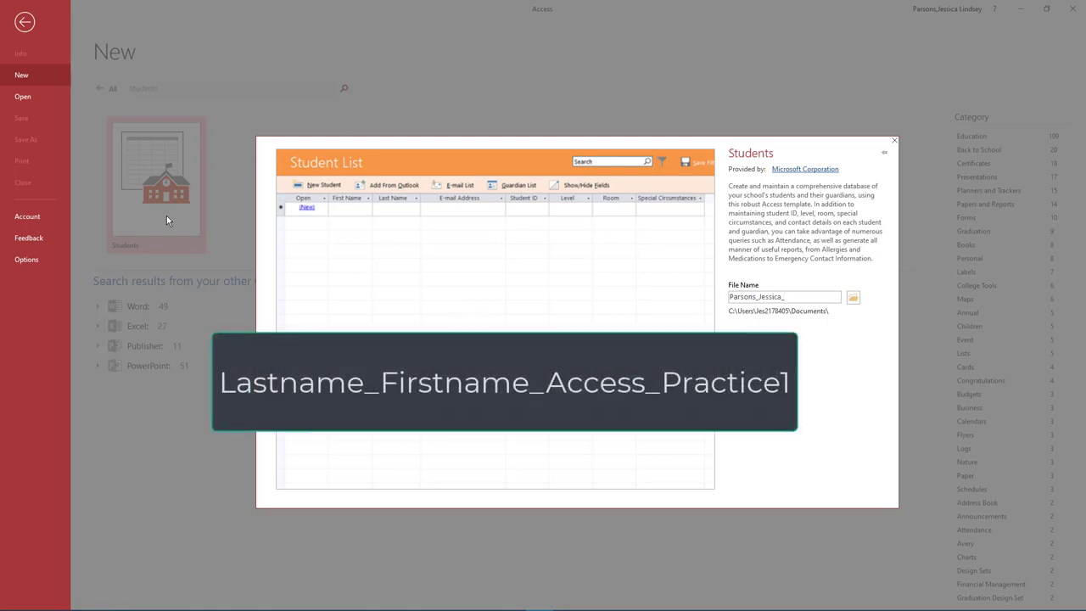
type("Access_Practice1")
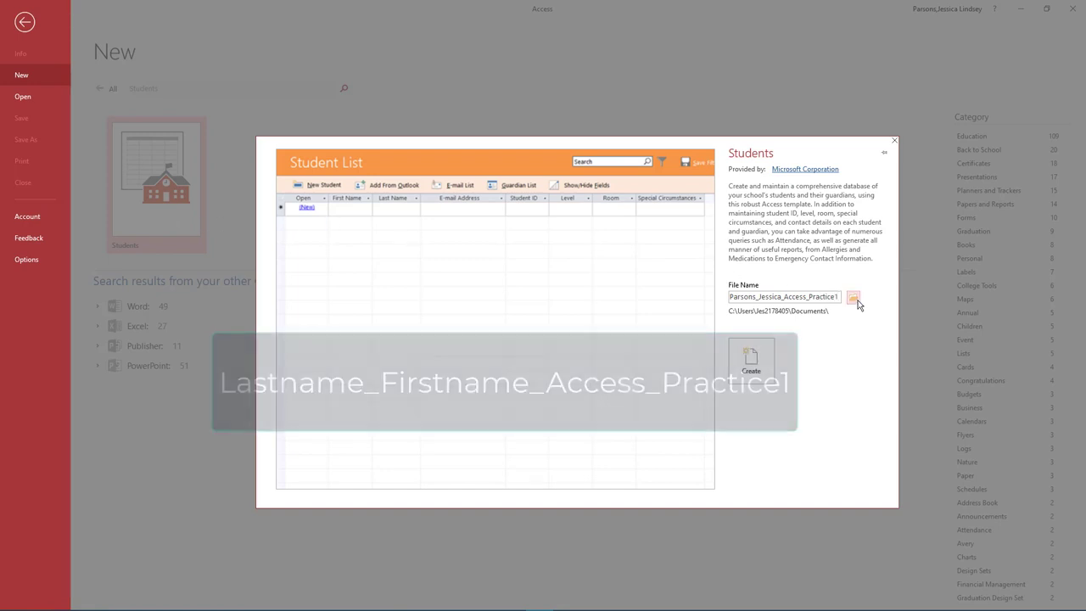
left_click(853, 297)
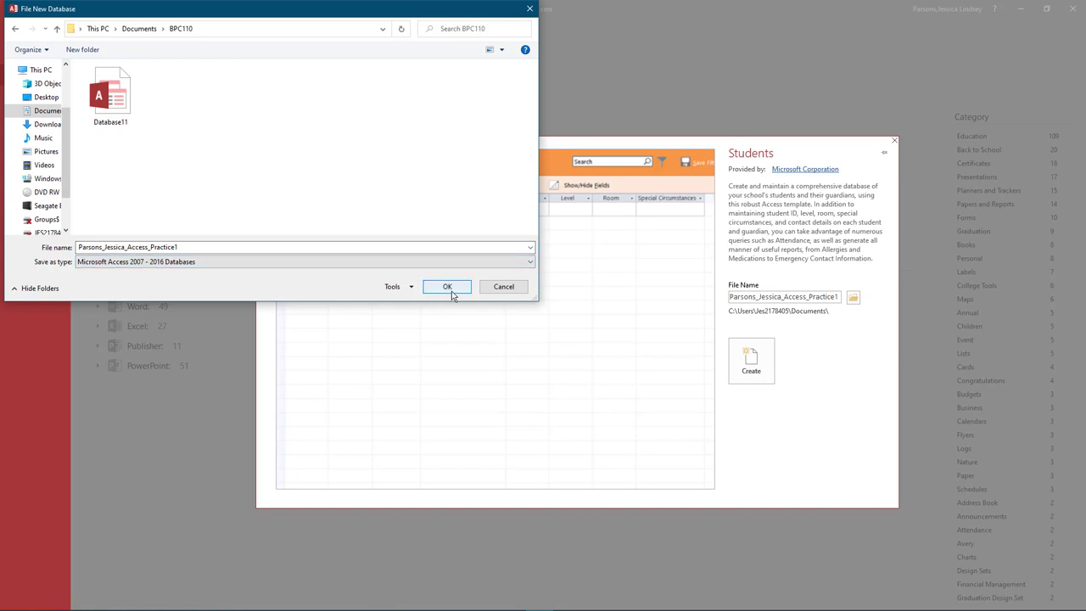
left_click(447, 286)
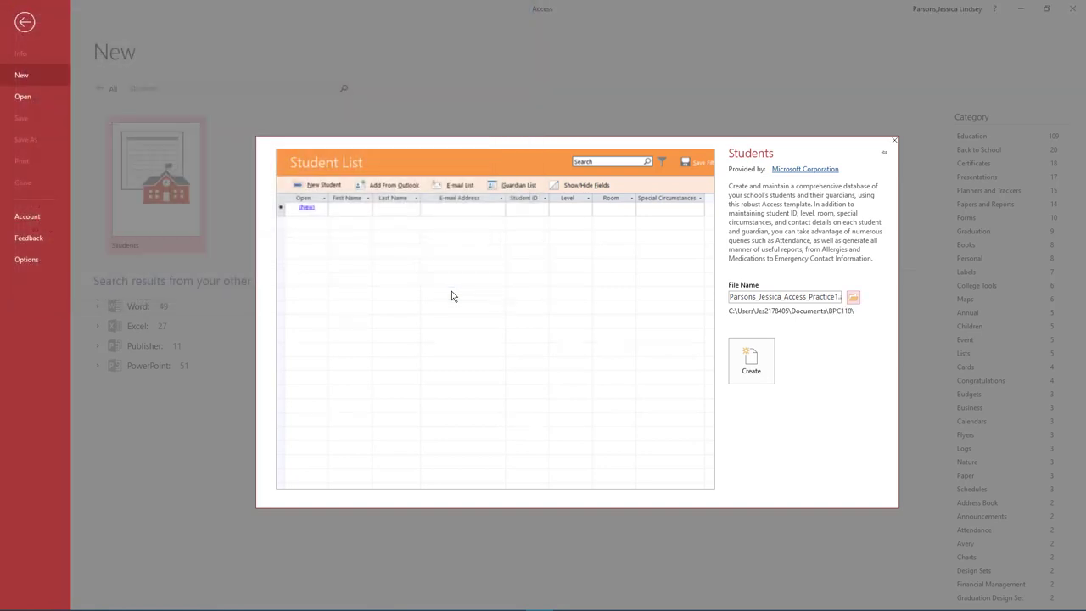
mouse_move(828, 475)
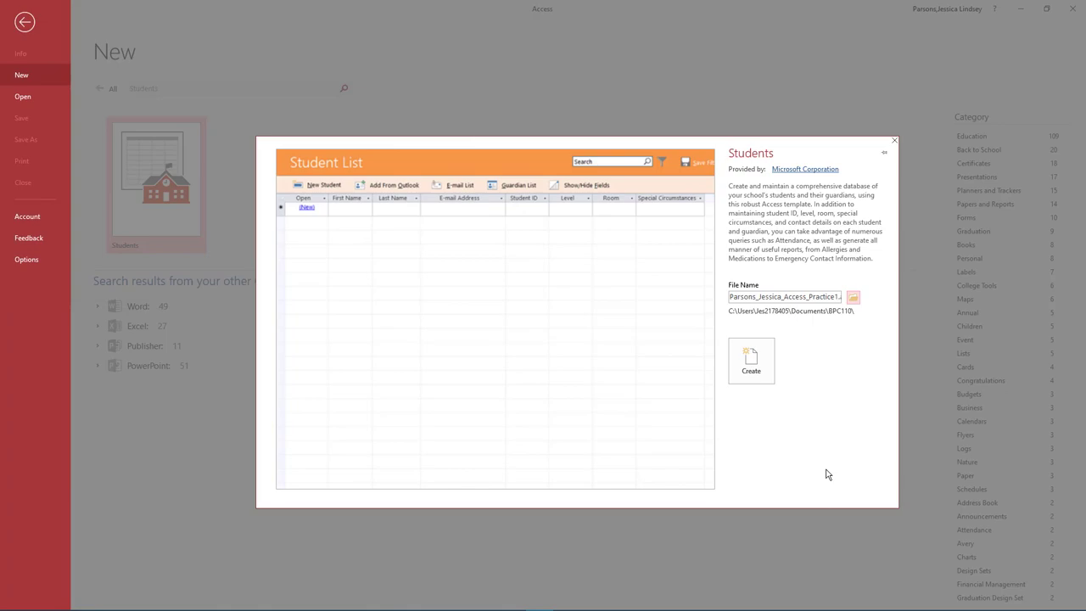
mouse_move(750, 361)
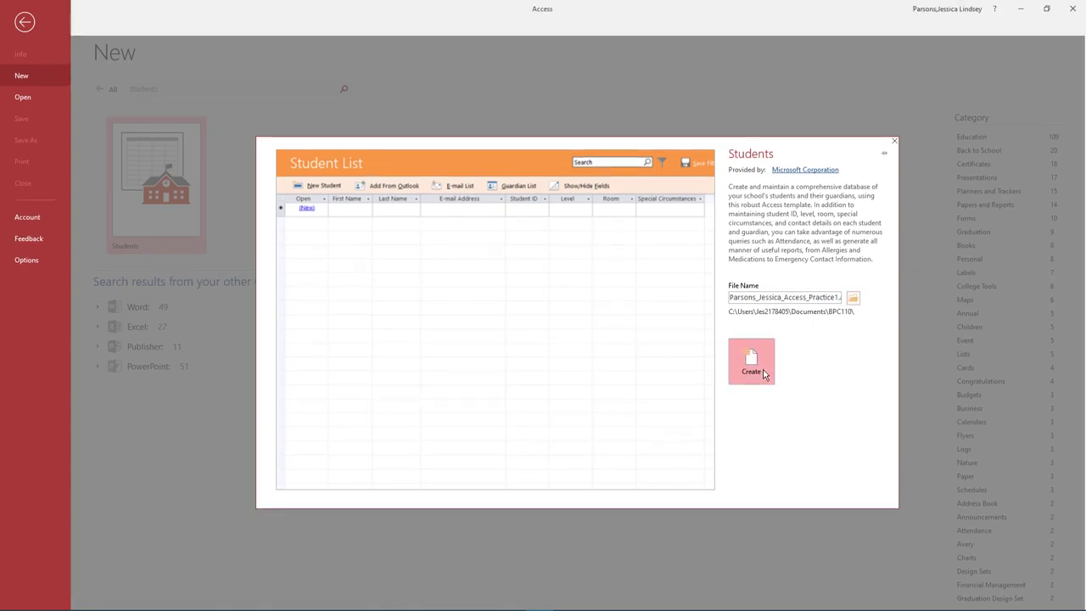
Step: Create the database from the Students template and dismiss its welcome window
left_click(751, 361)
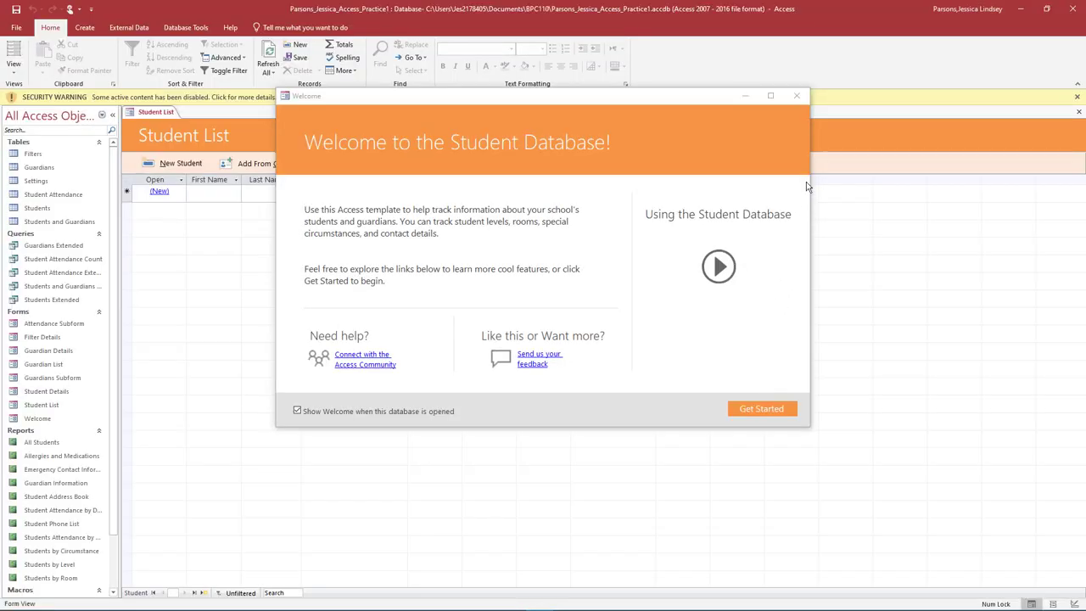
mouse_move(796, 95)
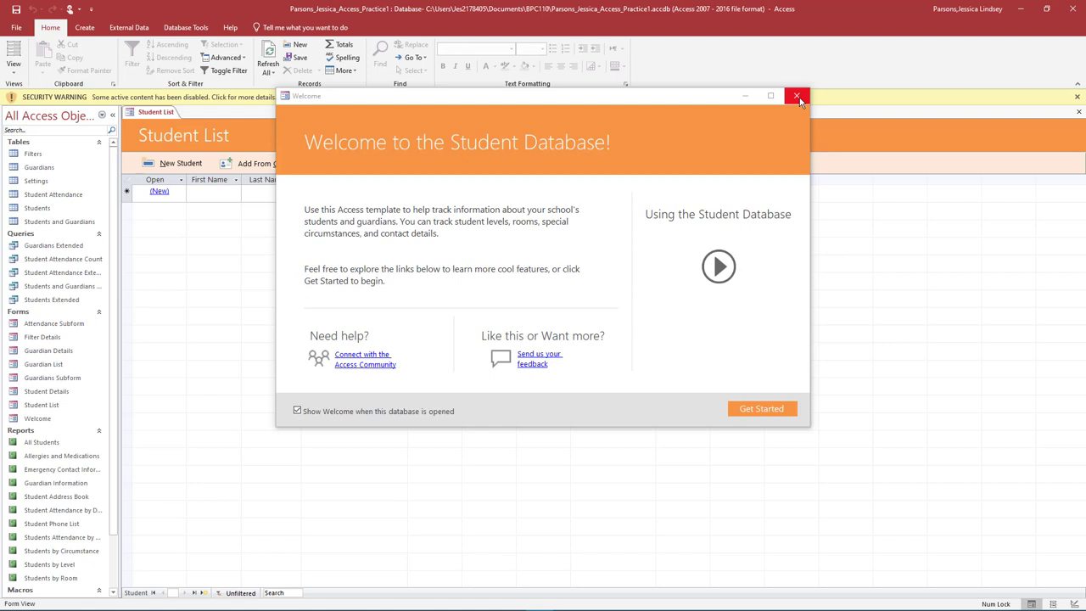
left_click(797, 96)
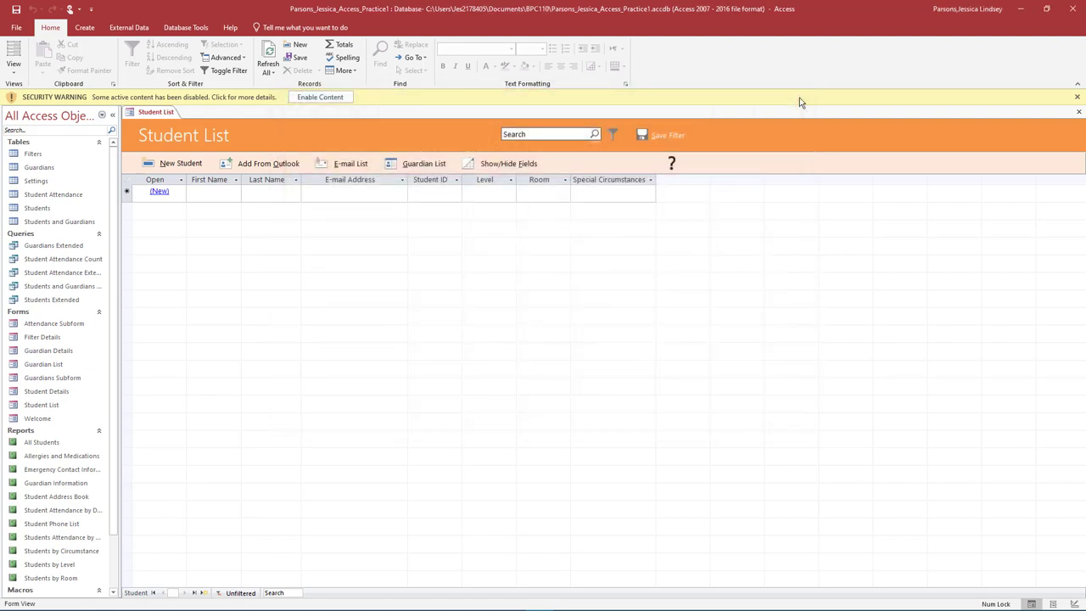
mouse_move(360, 96)
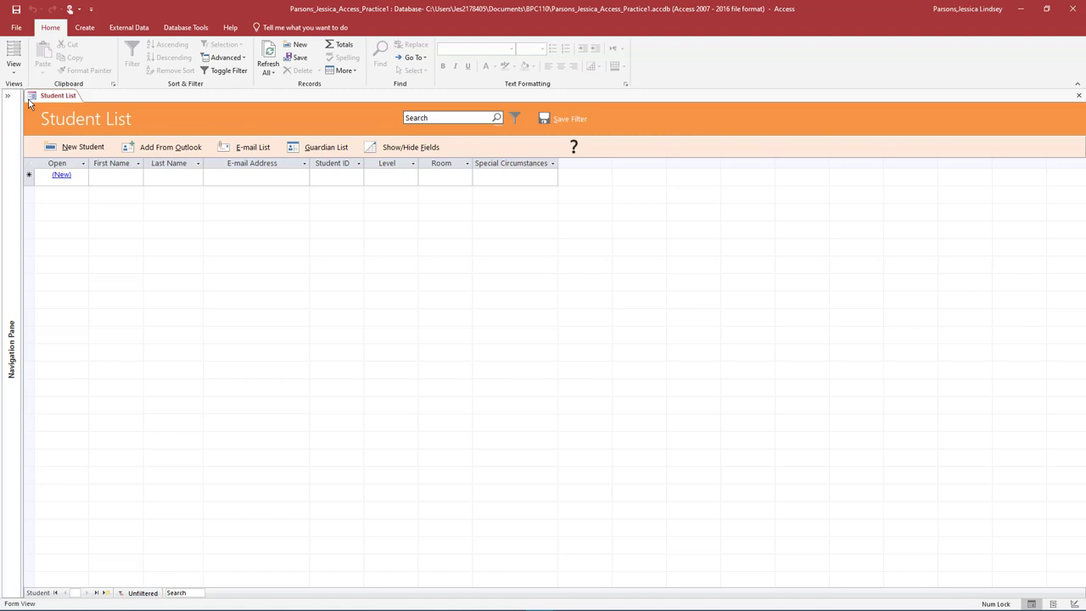
Step: Expand the Navigation Pane to list all tables, queries, forms and reports again
left_click(8, 95)
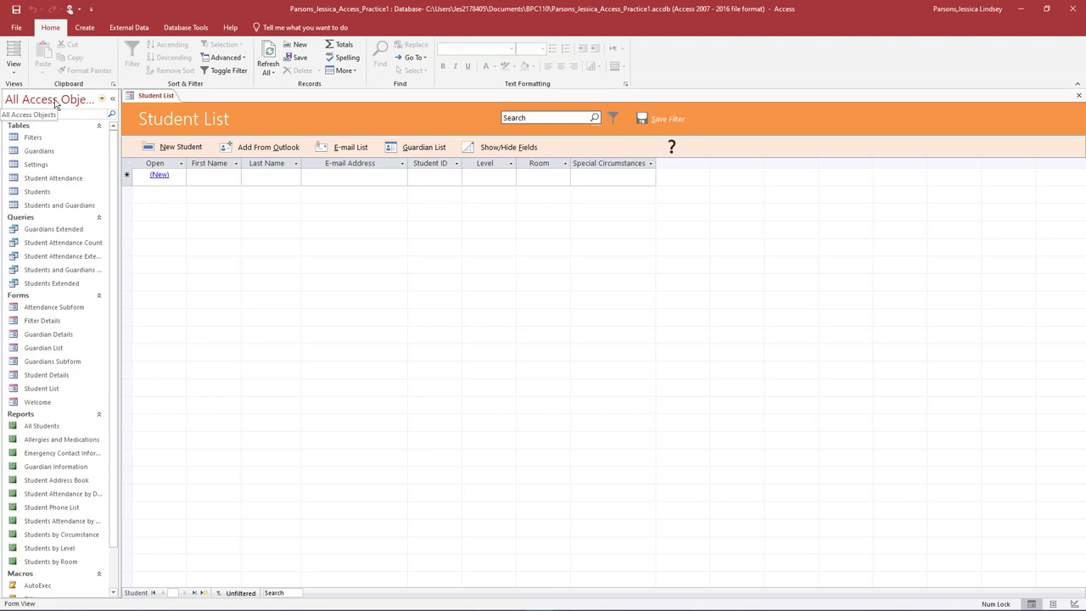
left_click(103, 100)
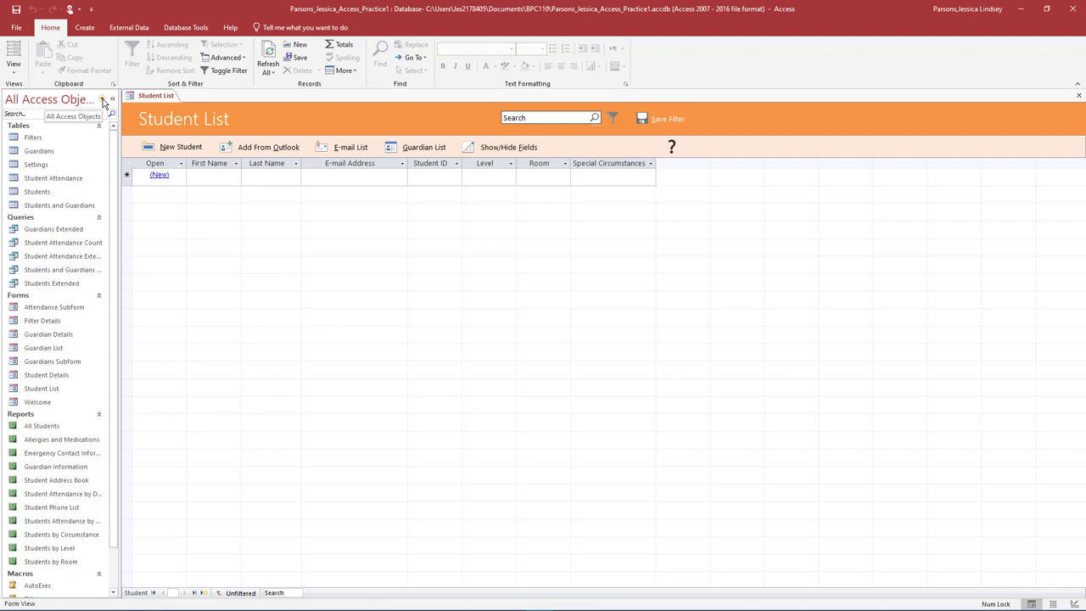
left_click(13, 63)
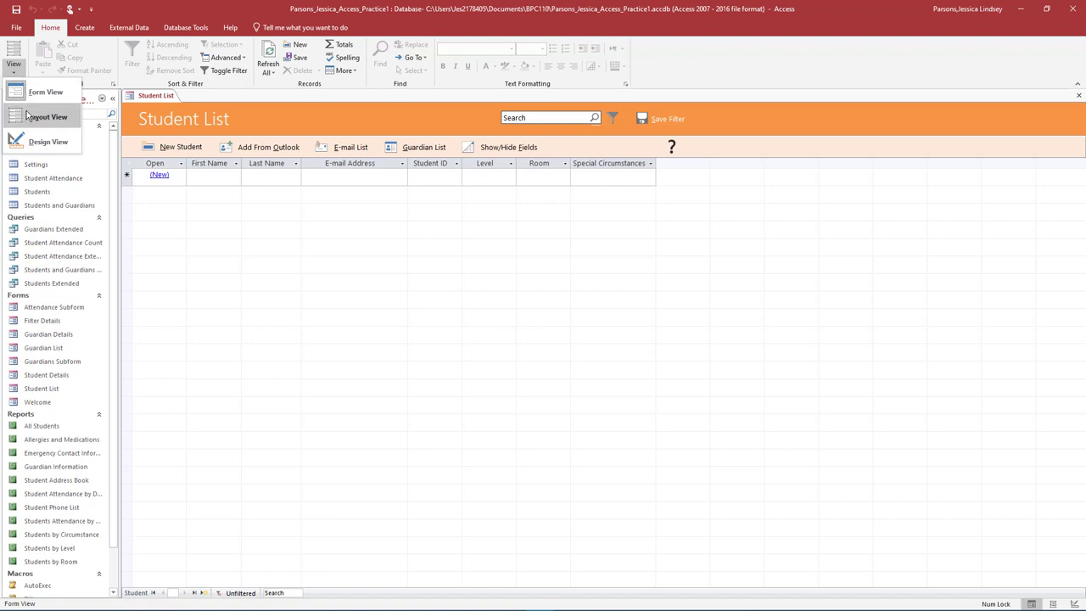
left_click(48, 116)
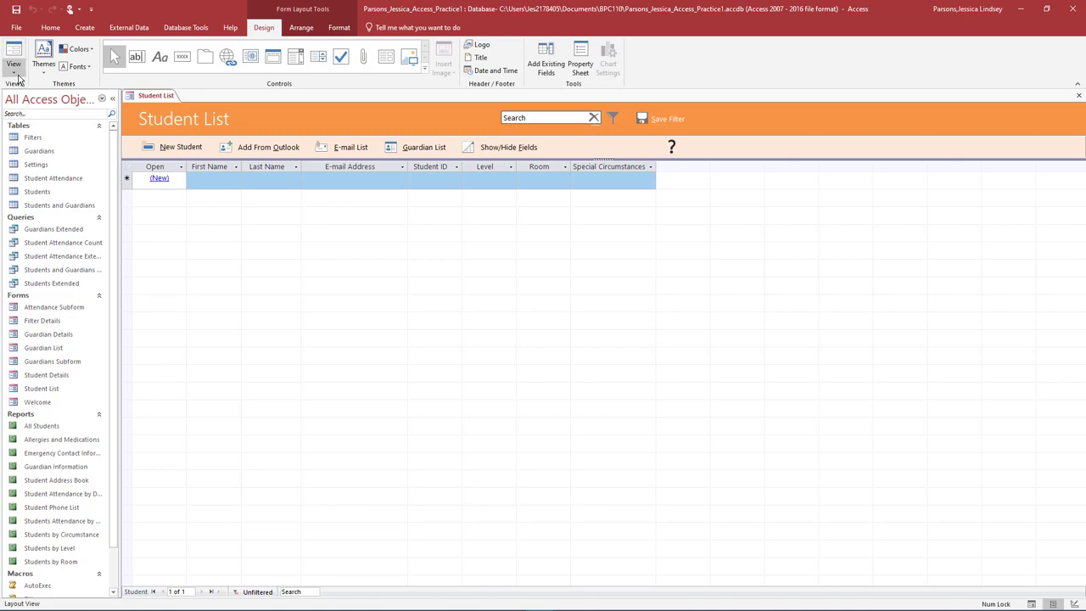
left_click(14, 60)
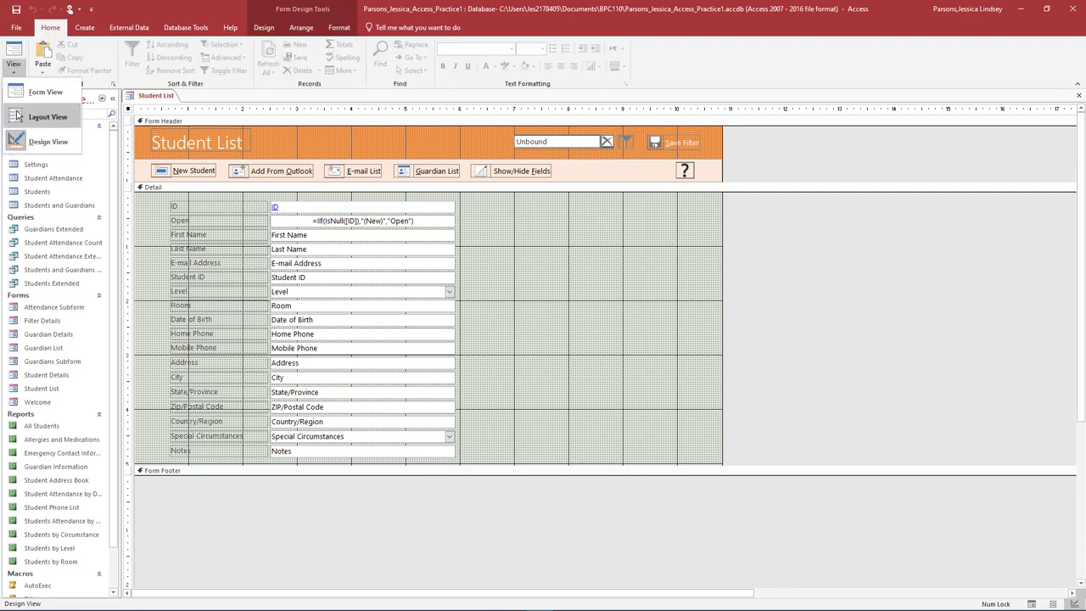
left_click(45, 92)
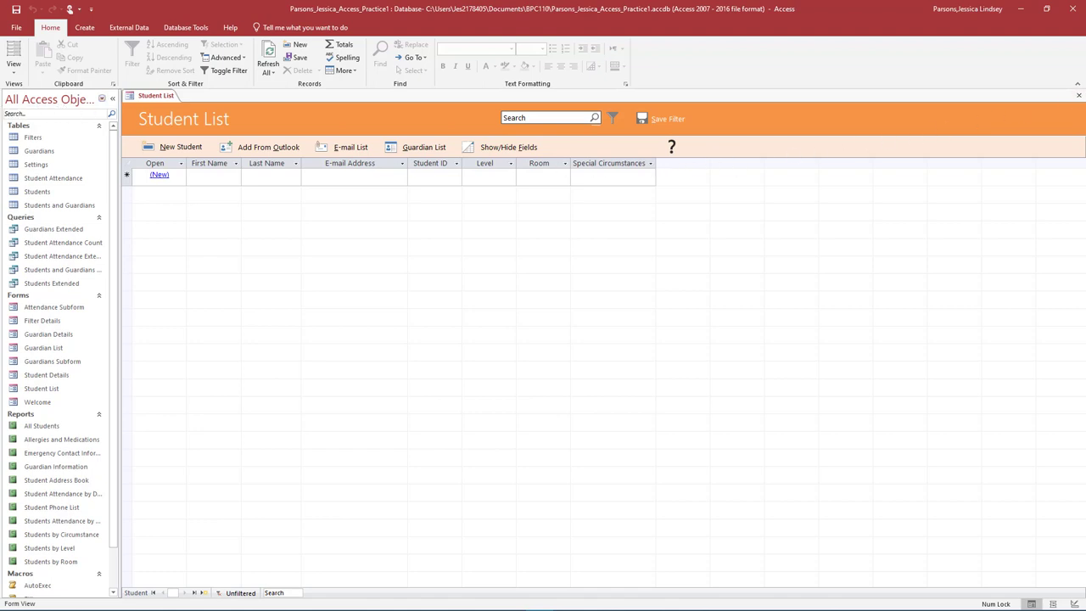
Step: Close the Student List form and open the Students table with the cursor in the new record's Last Name field
left_click(1078, 94)
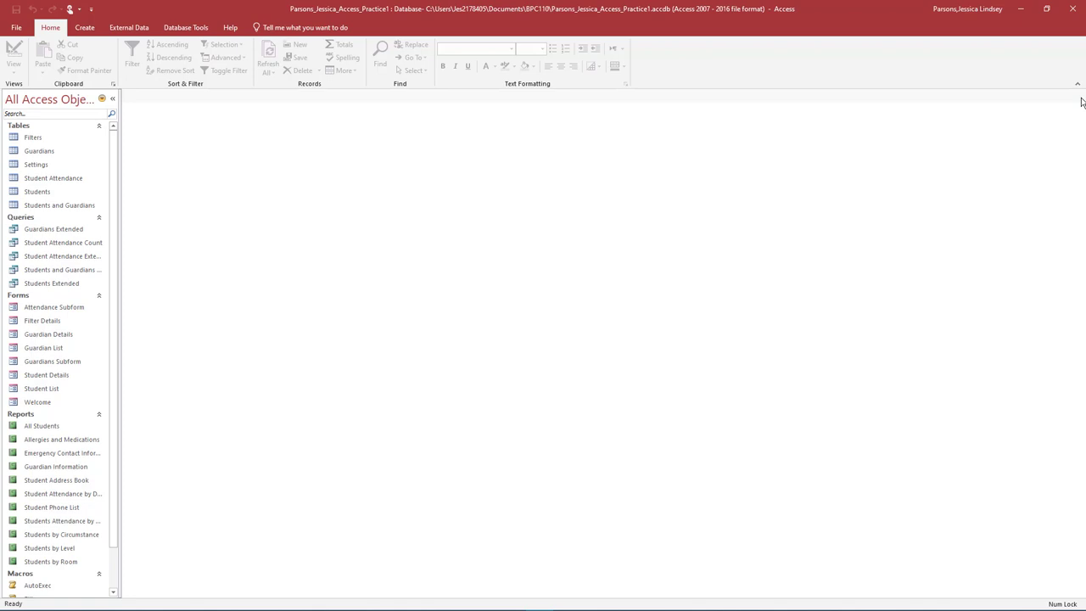
mouse_move(475, 240)
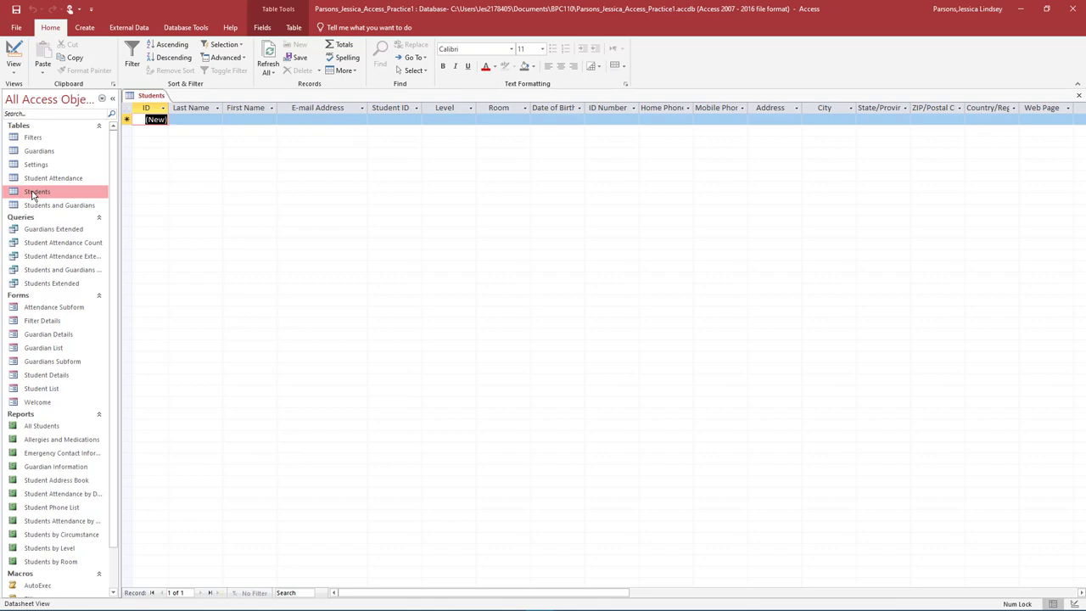
left_click(13, 62)
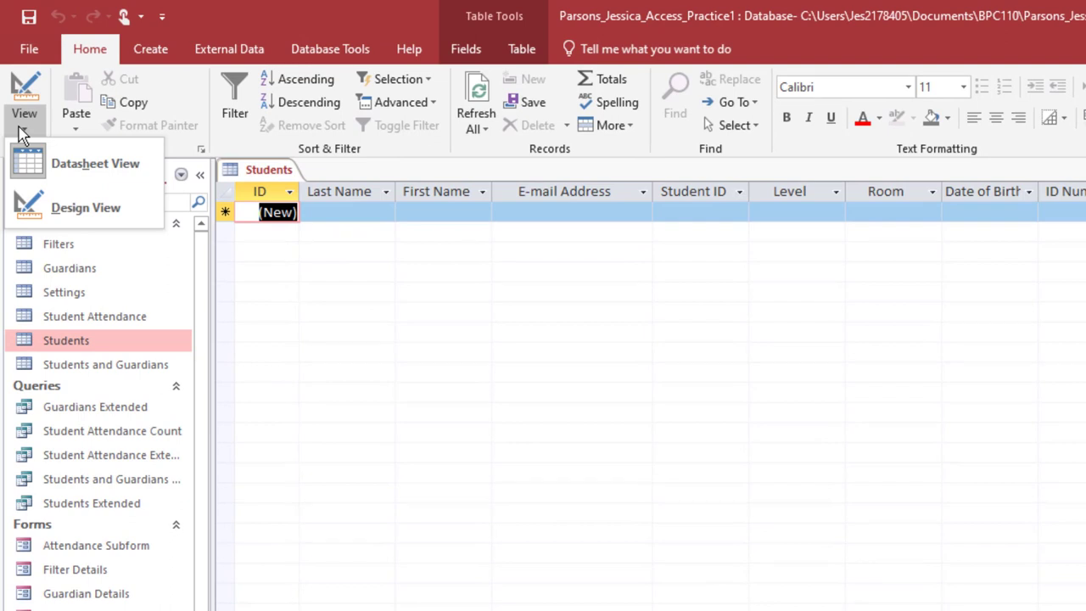
left_click(465, 48)
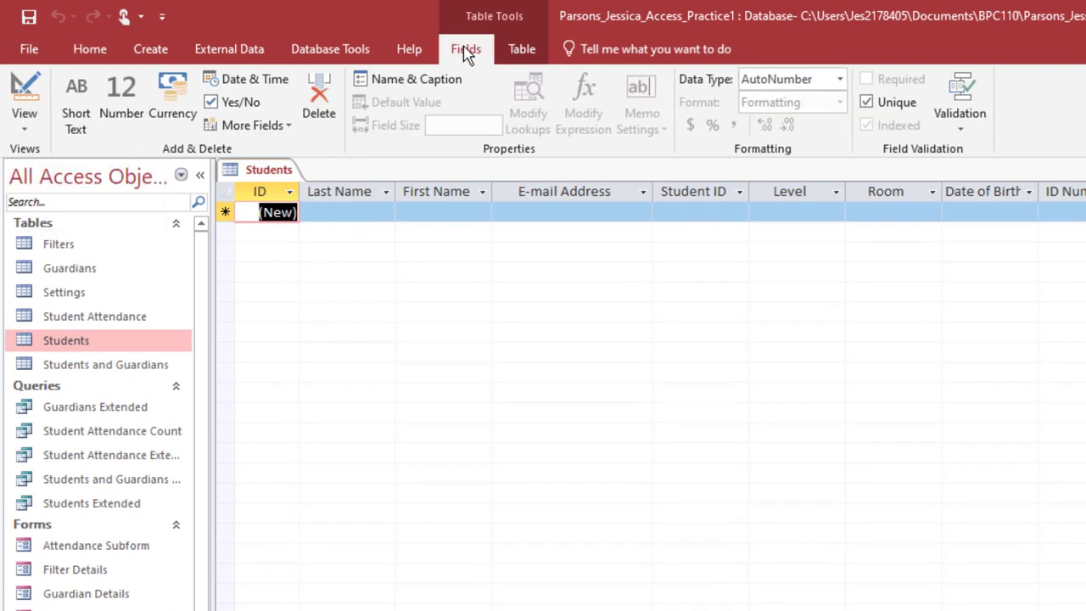
left_click(789, 79)
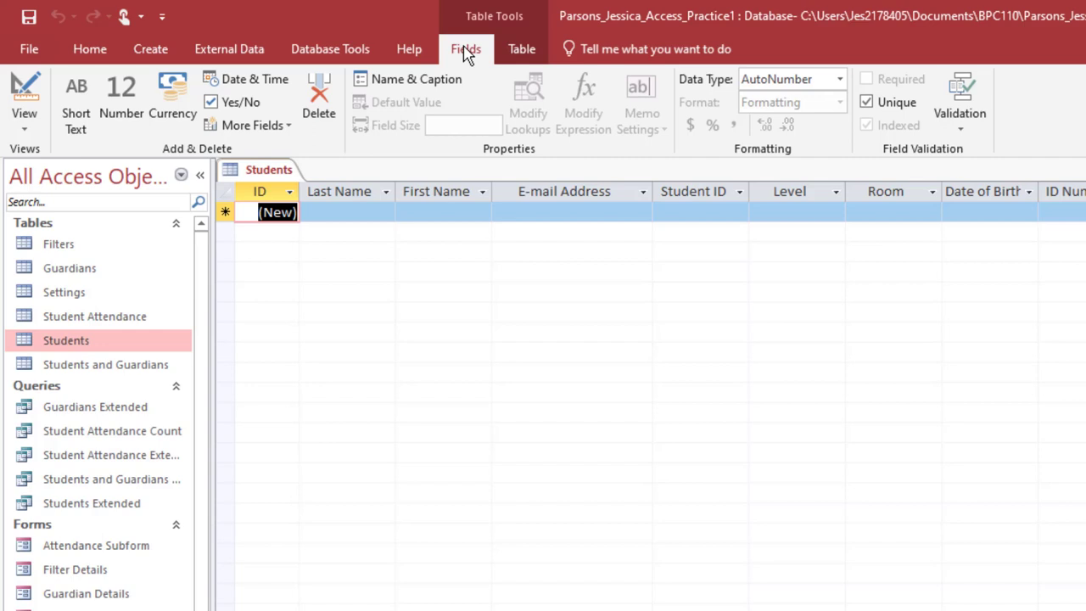
left_click(344, 212)
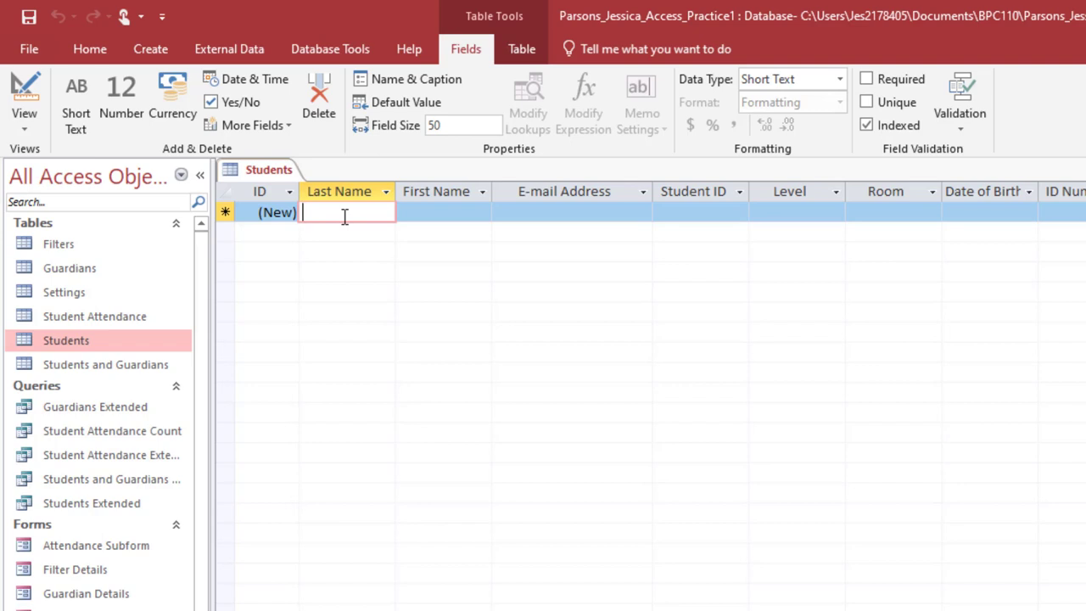
type("P")
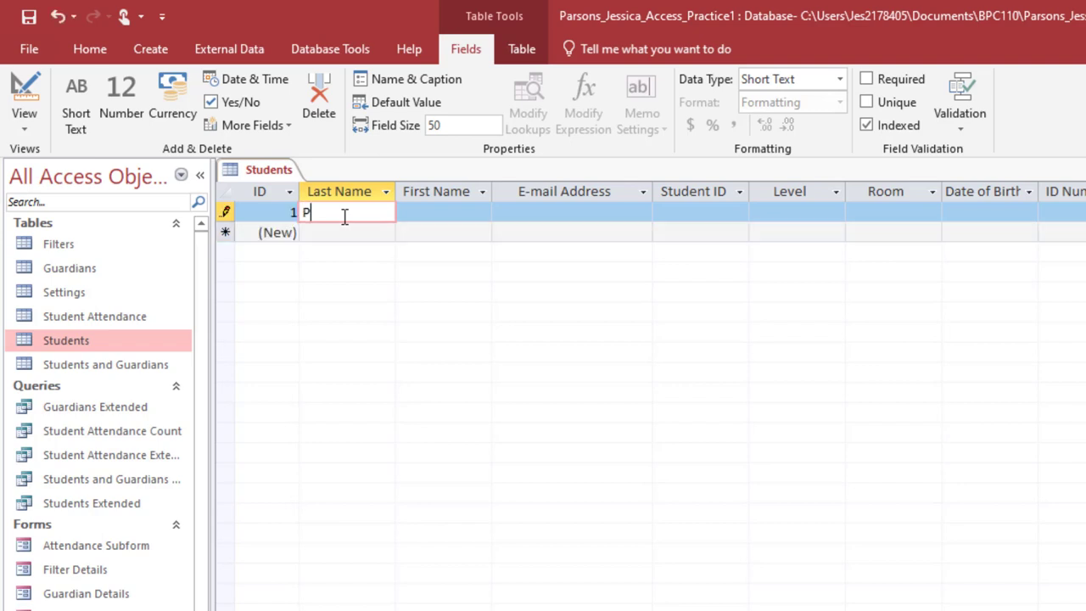
type("arsons")
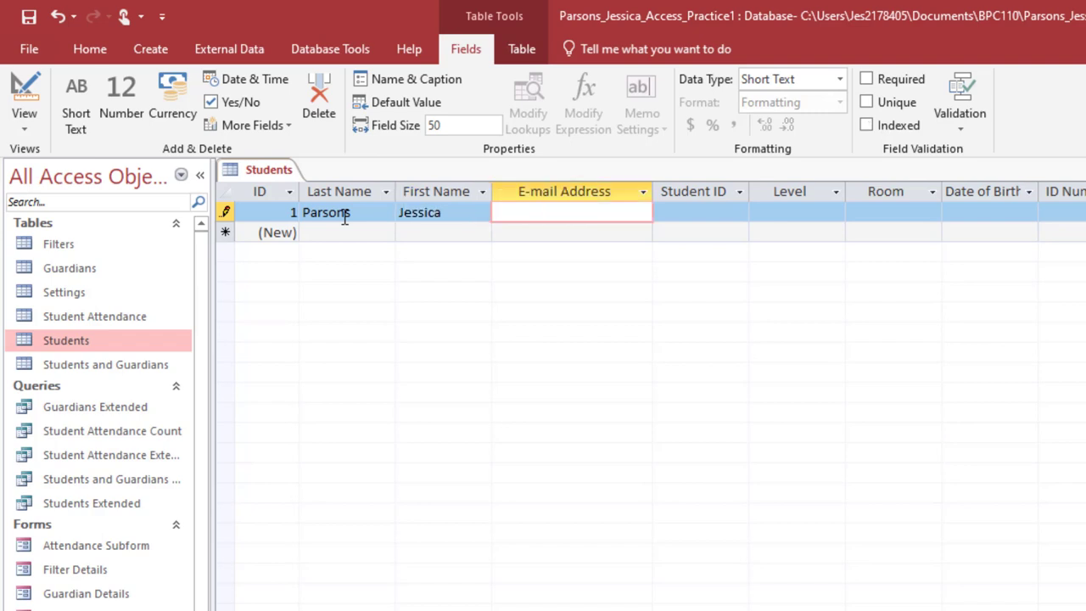
type("Test@")
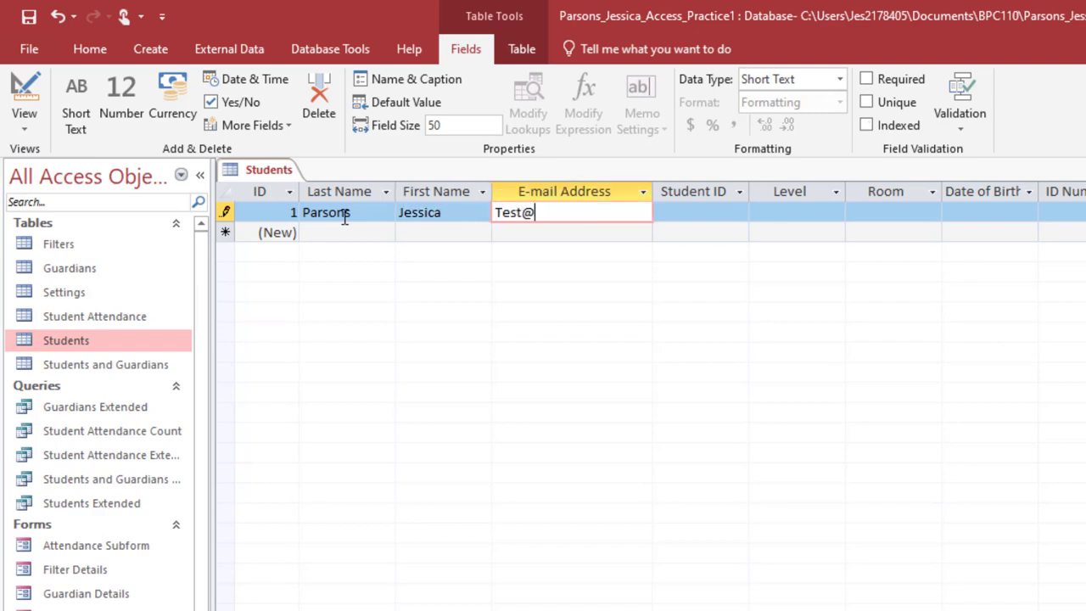
type("gmail.com")
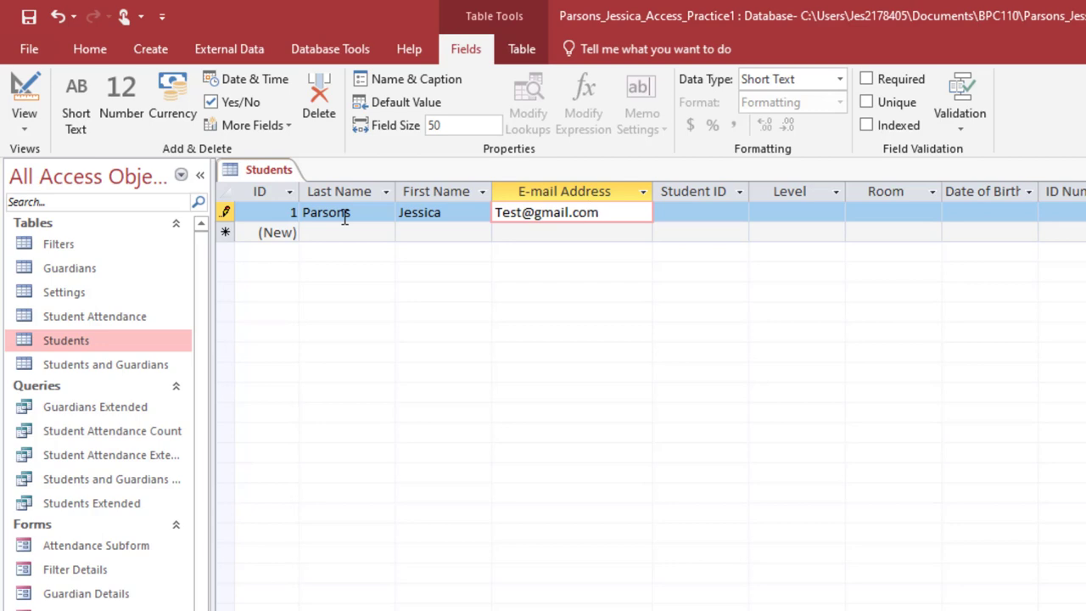
Step: Give the first record Student ID 123456 and close the Students table
left_click(699, 213)
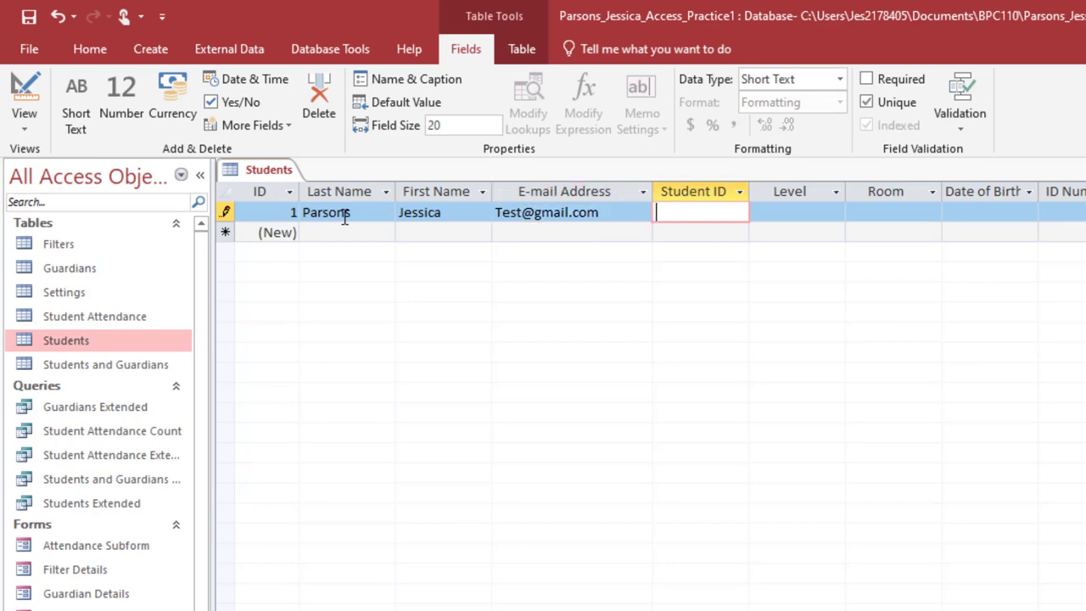
type("123456")
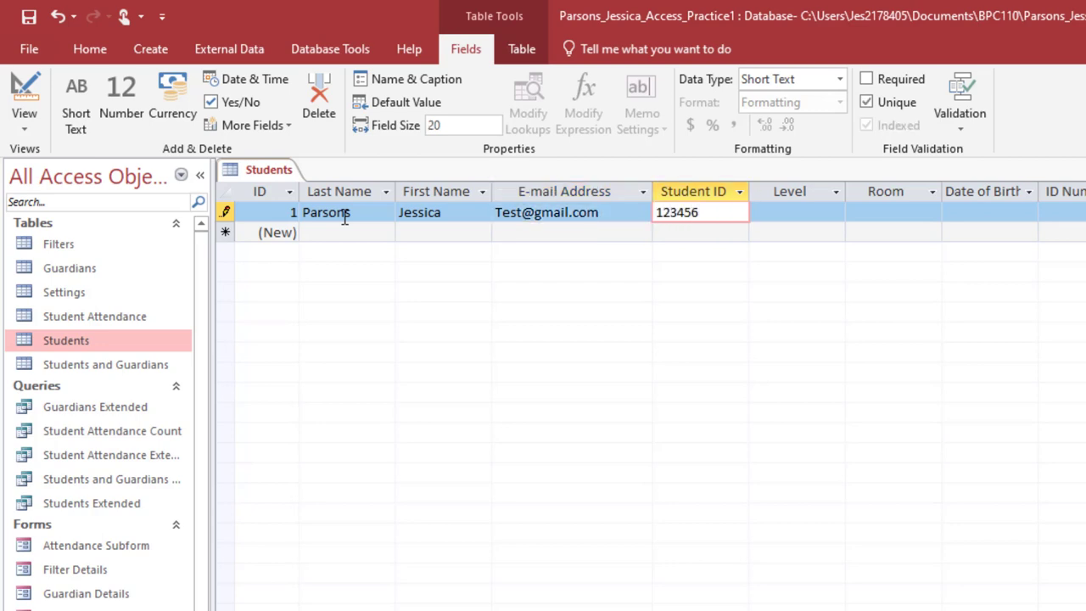
left_click(789, 212)
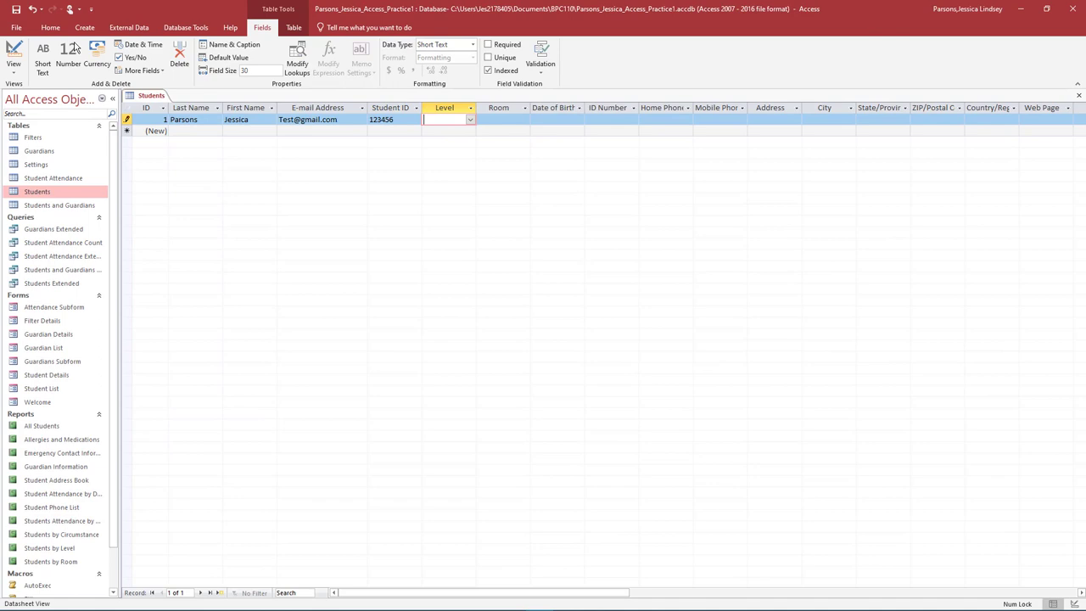
left_click(13, 55)
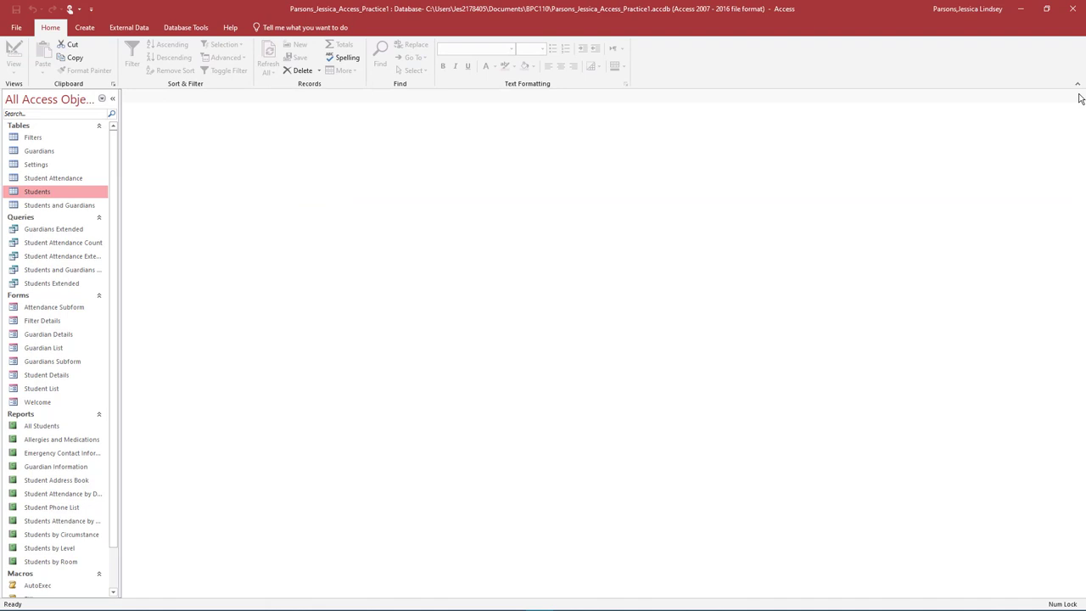
mouse_move(965, 109)
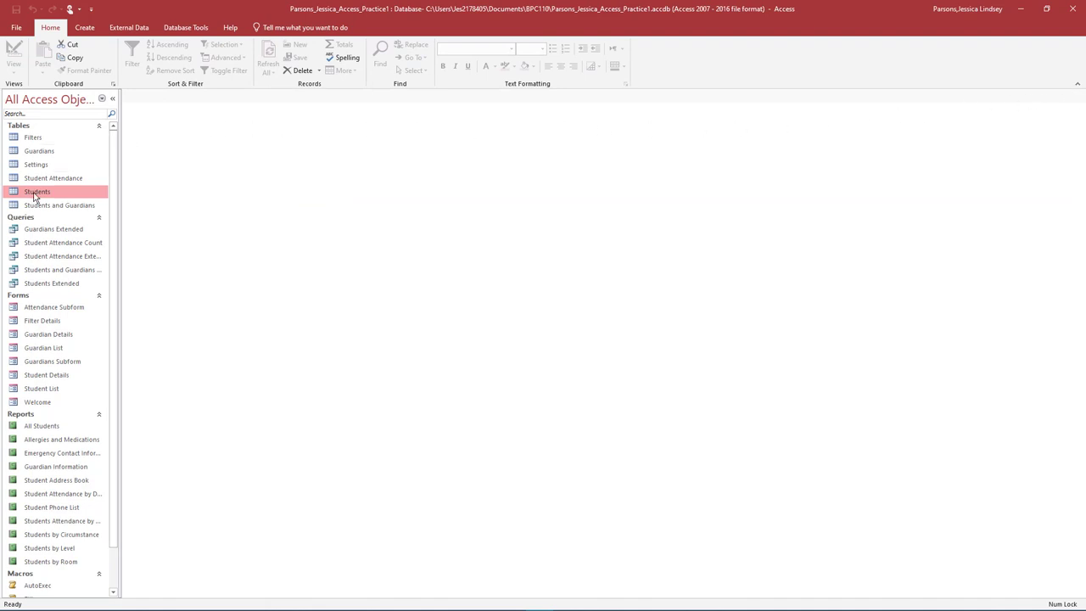
double_click(37, 190)
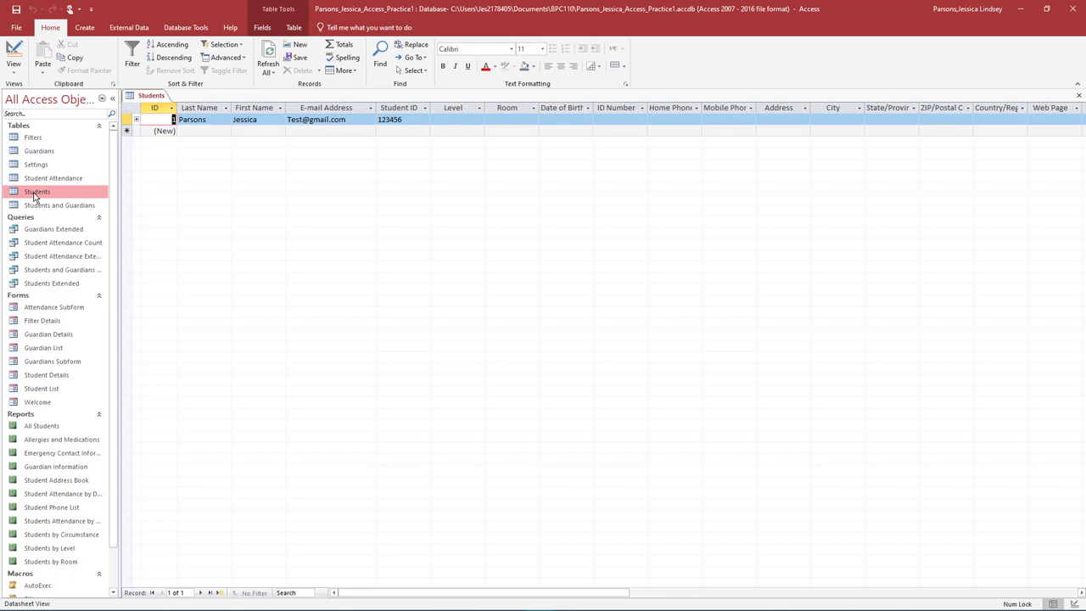
mouse_move(55, 195)
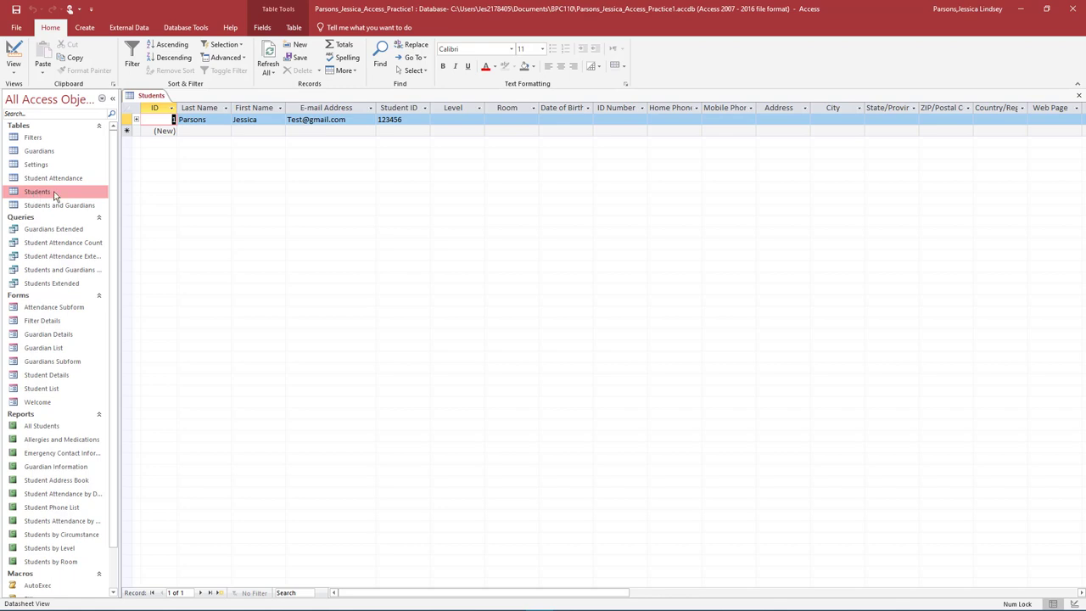
left_click(1078, 95)
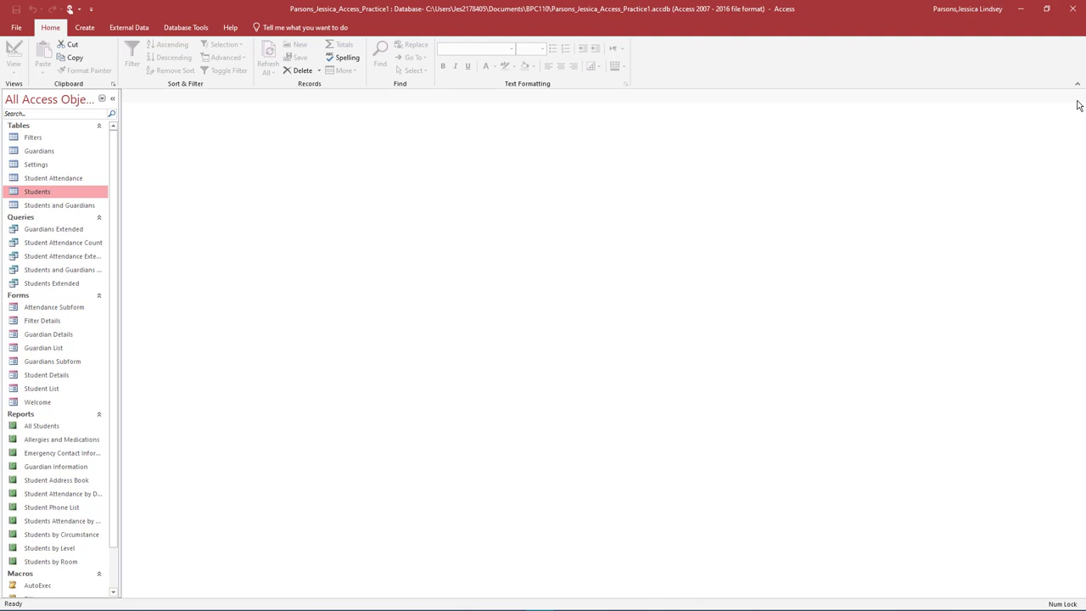
mouse_move(263, 259)
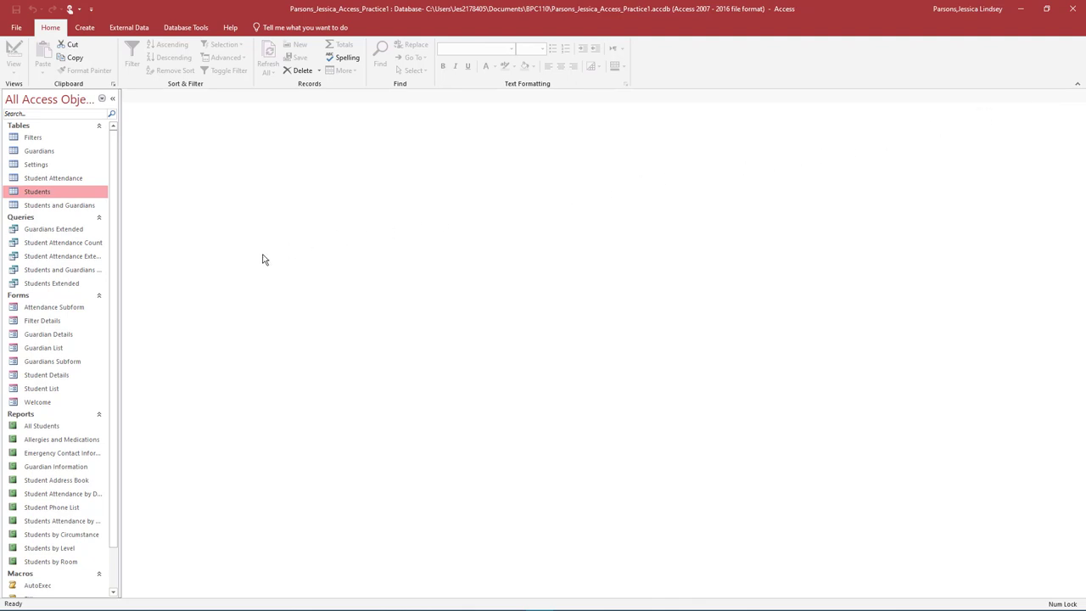
mouse_move(62, 282)
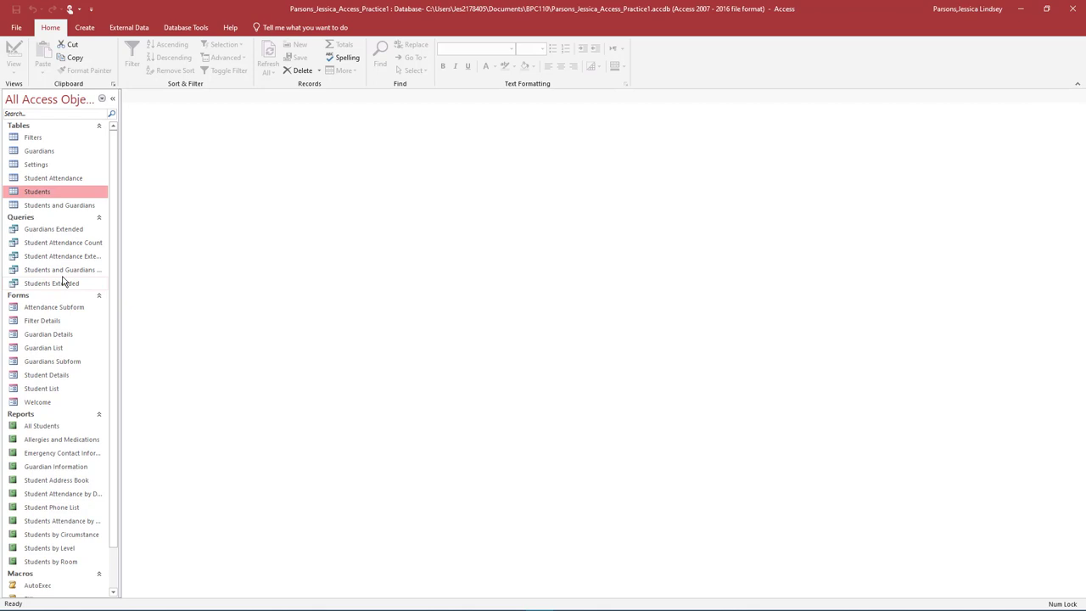
left_click(51, 282)
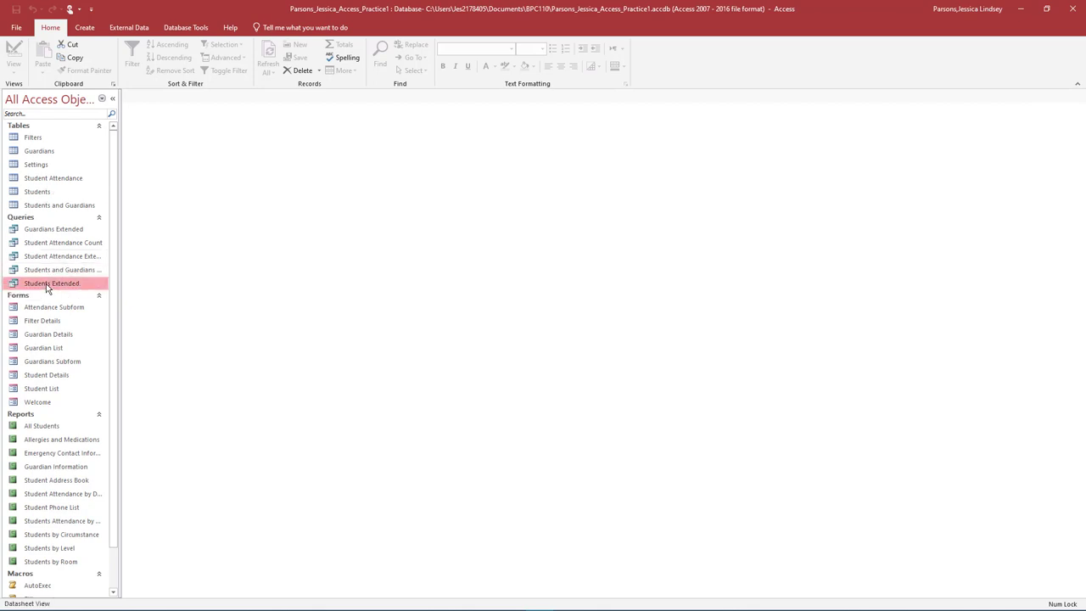
double_click(51, 283)
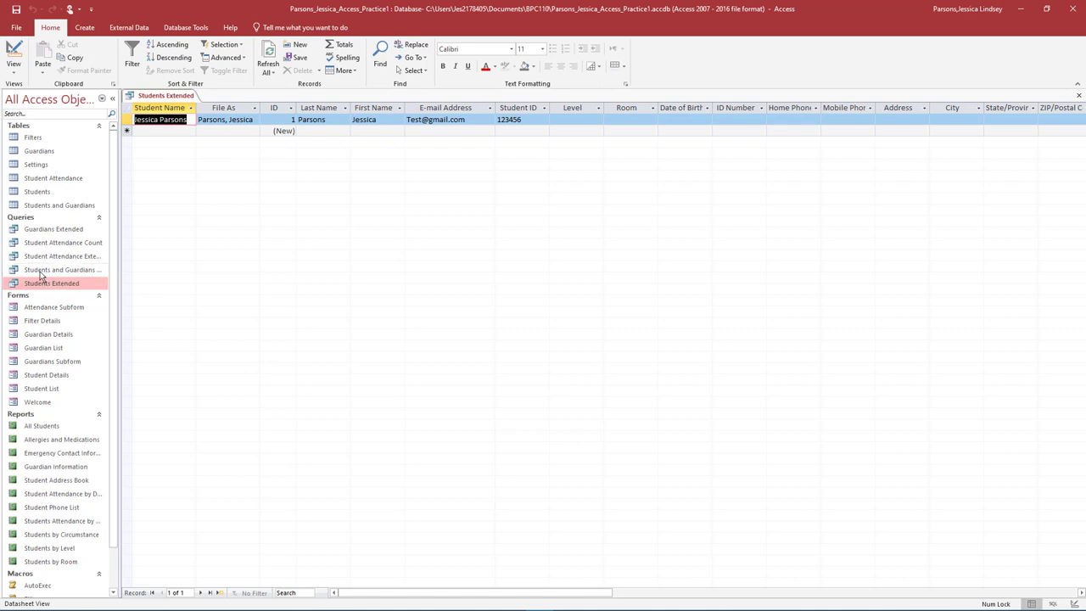
left_click(14, 59)
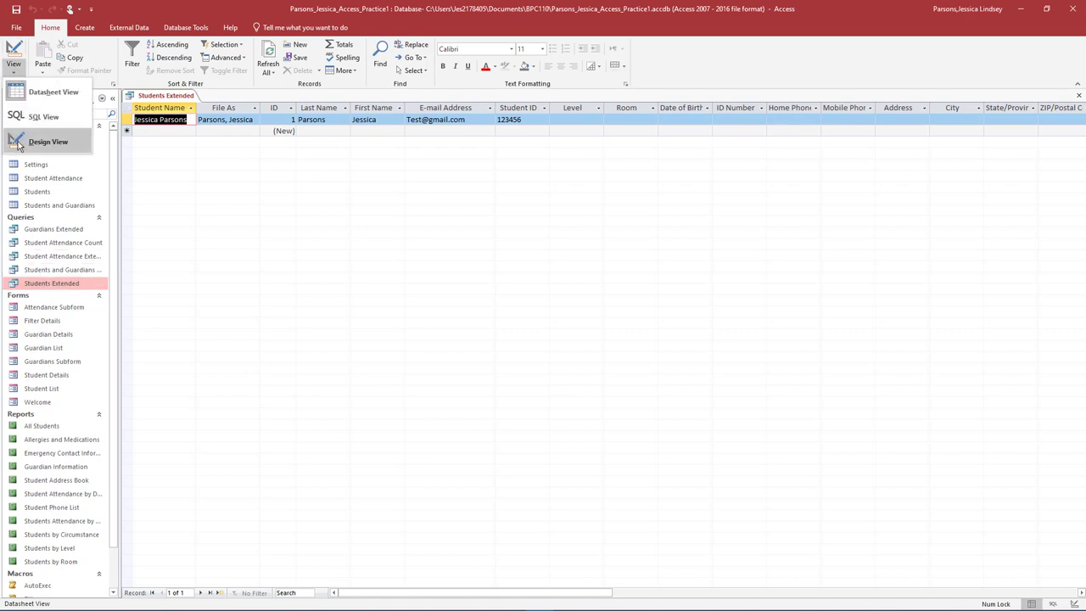
left_click(47, 141)
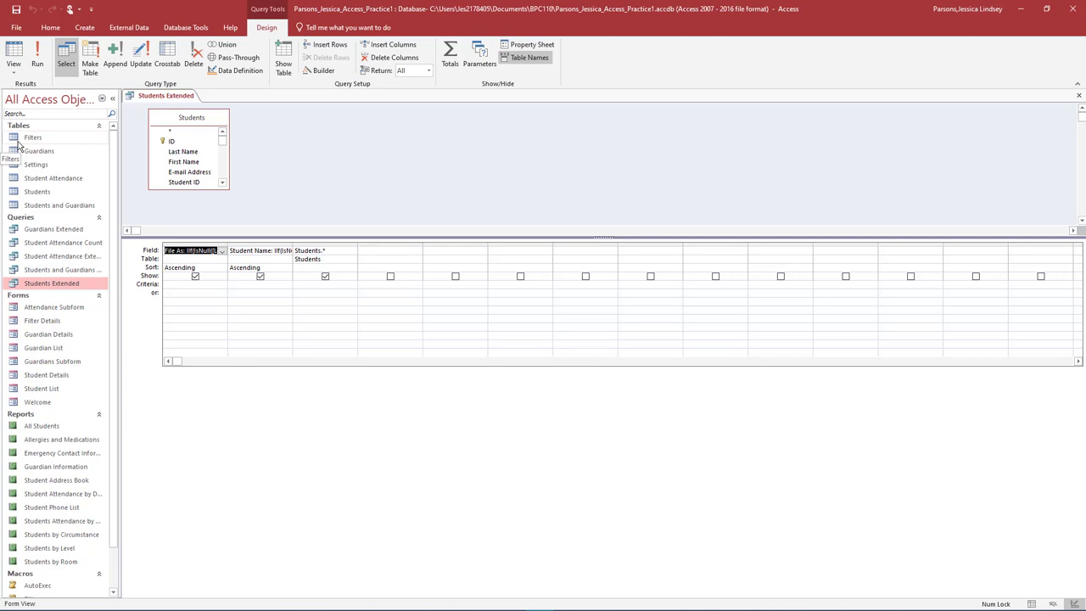
mouse_move(756, 127)
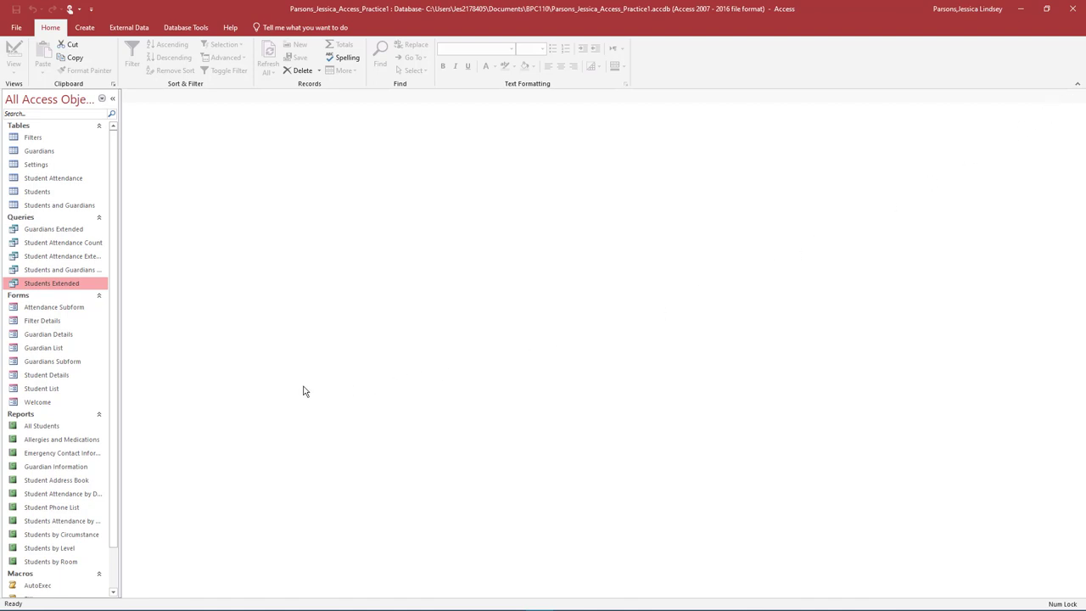
mouse_move(41, 387)
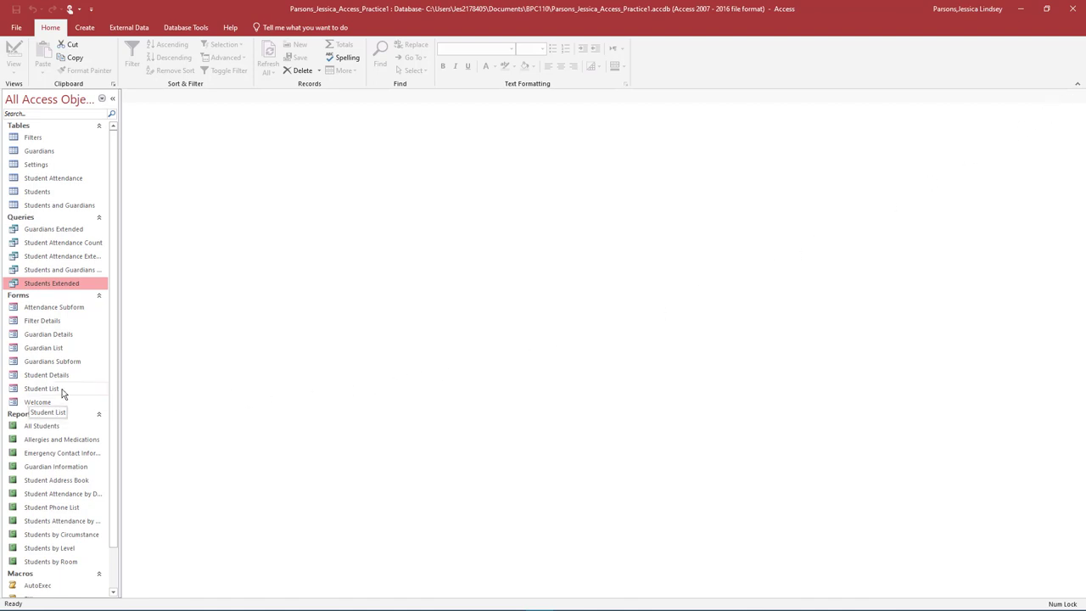
double_click(40, 388)
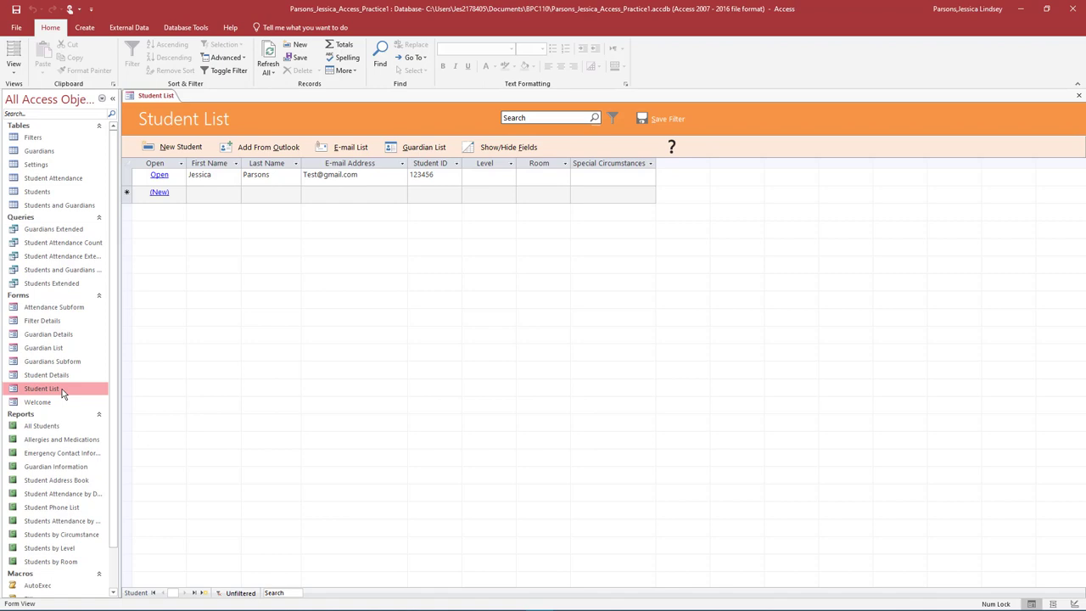
mouse_move(206, 216)
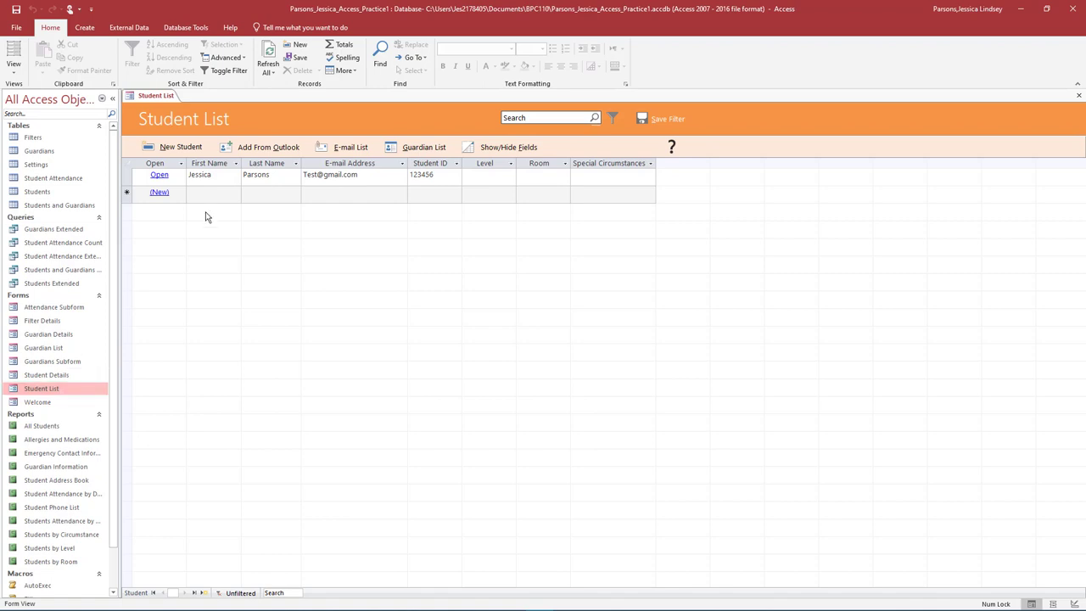
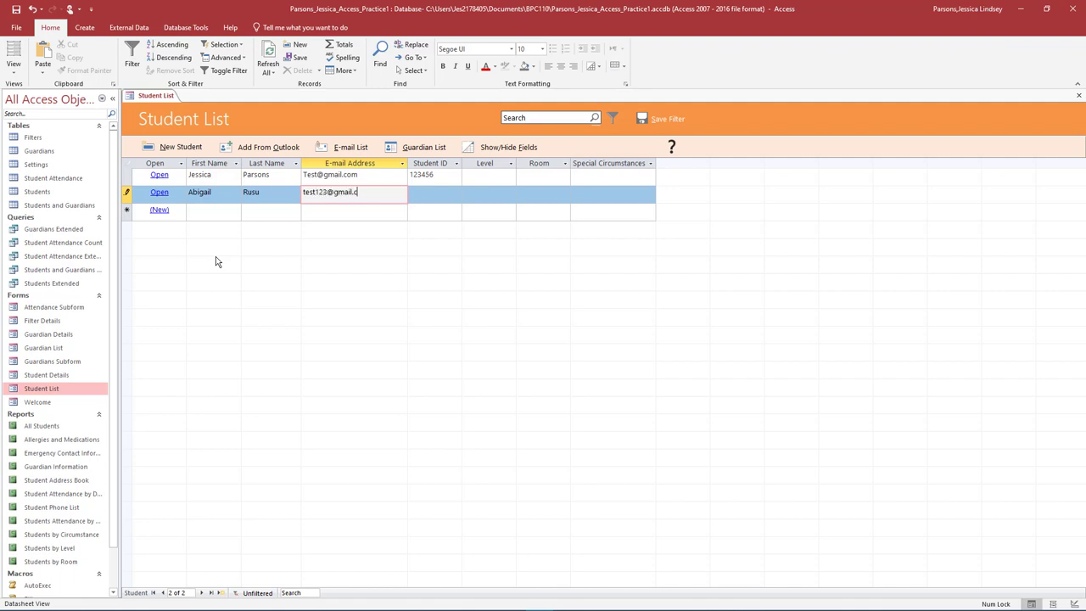
left_click(435, 192)
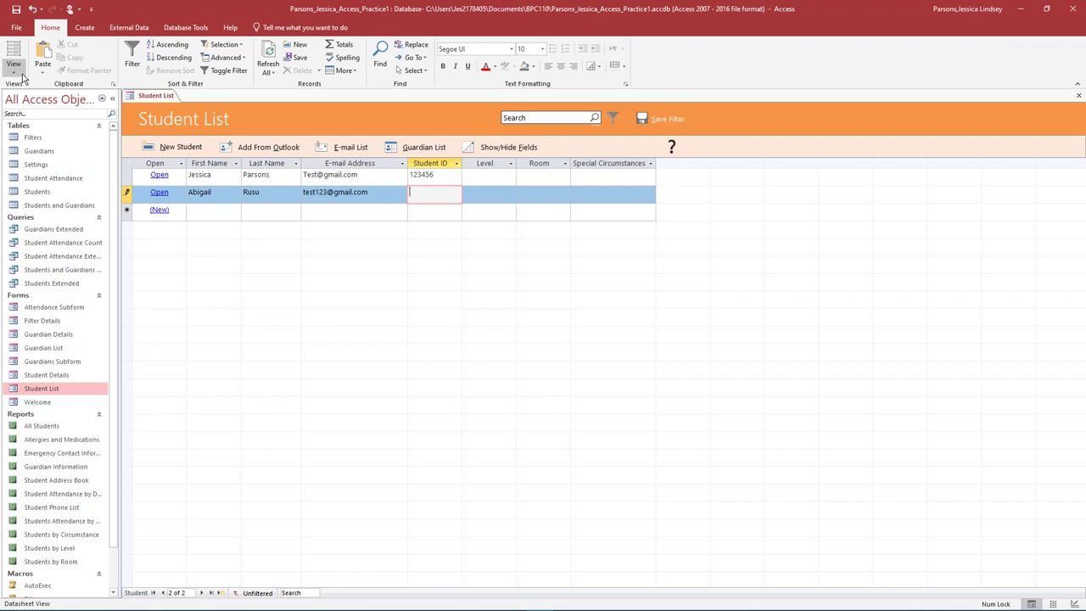
left_click(14, 64)
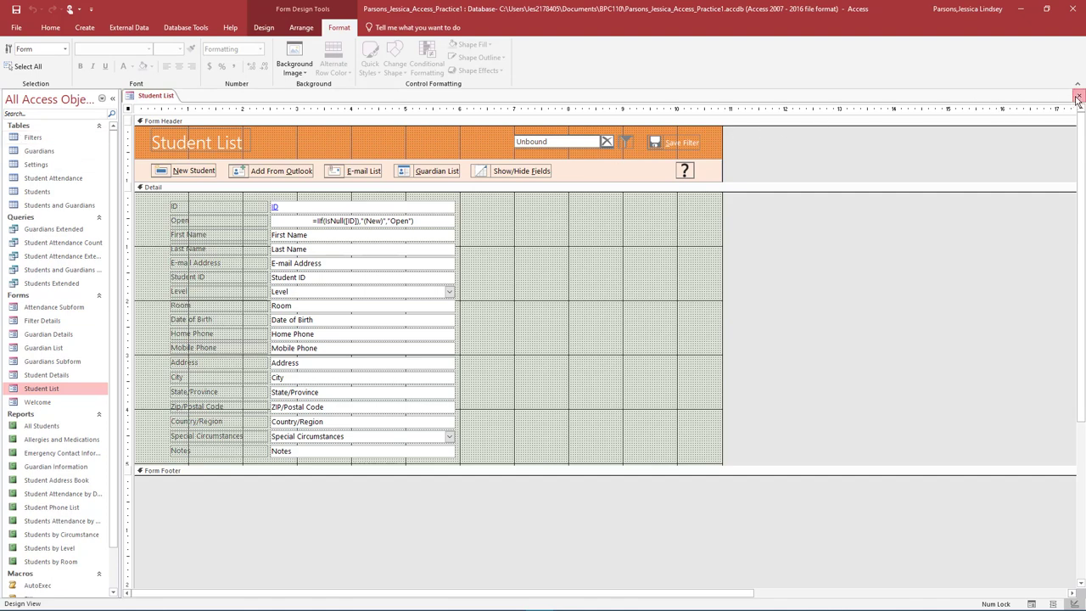
Step: Close the Student List form from design view
left_click(1077, 95)
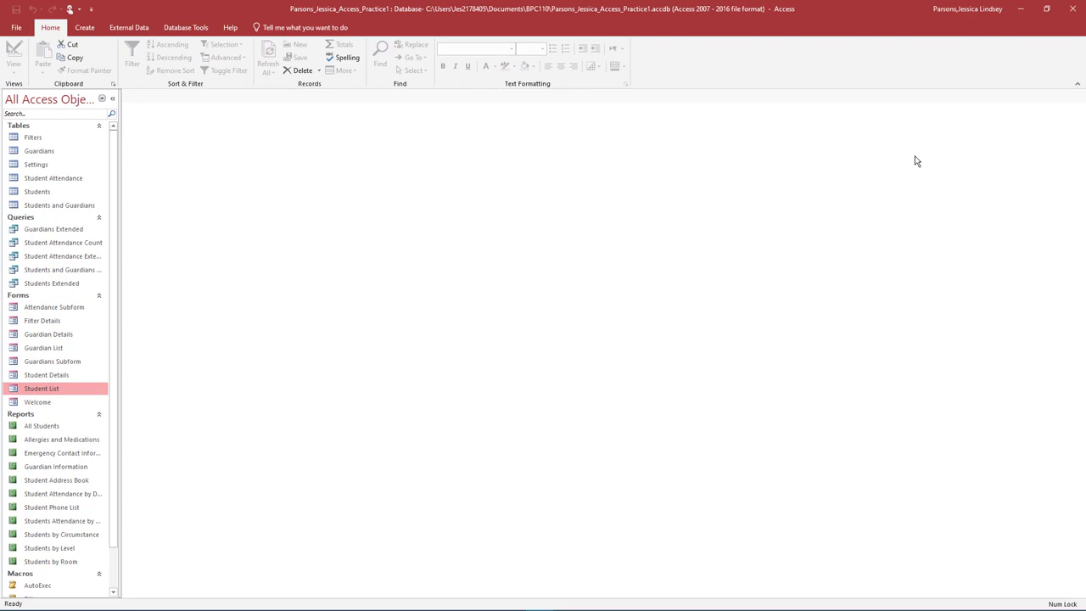
mouse_move(909, 162)
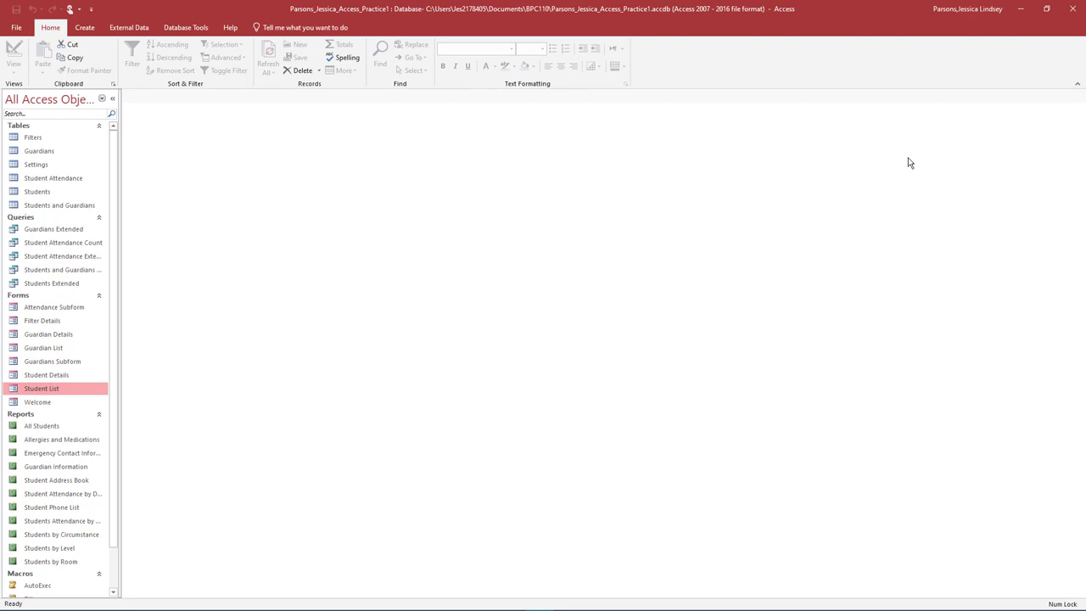
Step: Open the All Students report listing both students and switch from print preview to layout view
left_click(43, 425)
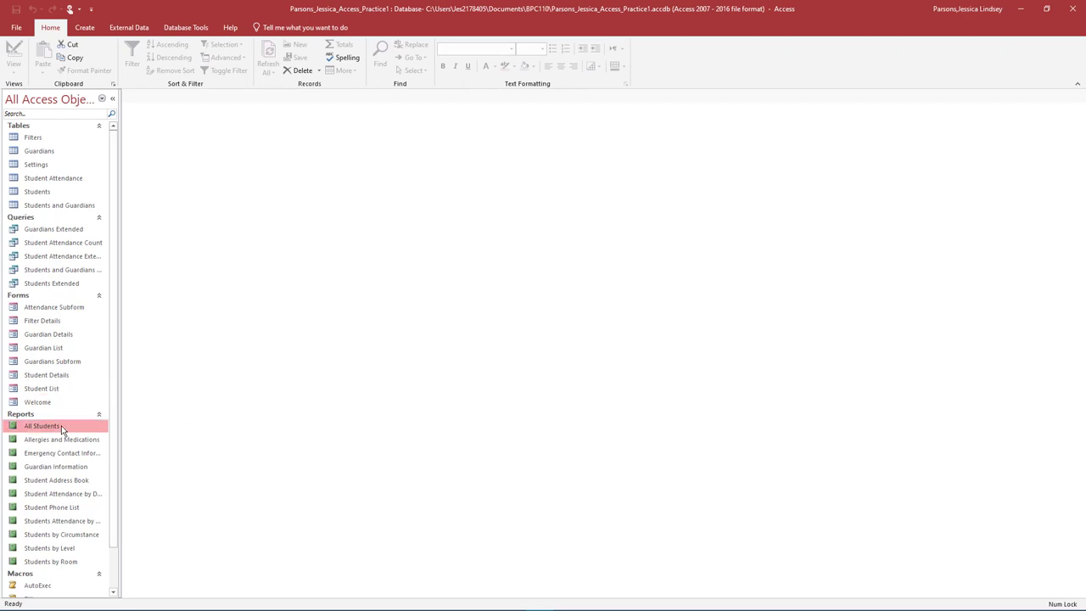
double_click(42, 425)
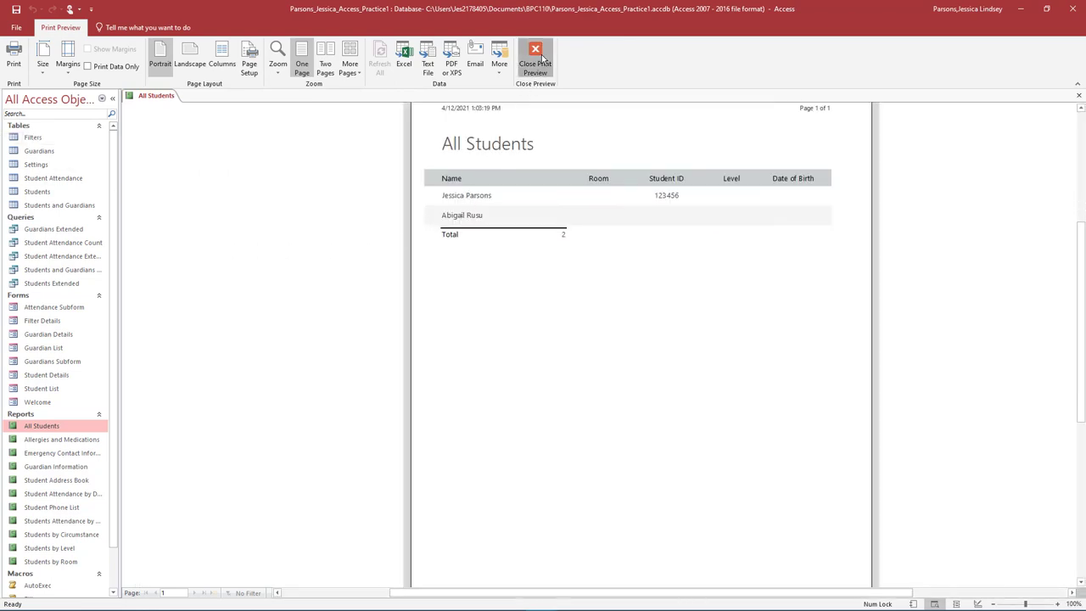
left_click(535, 58)
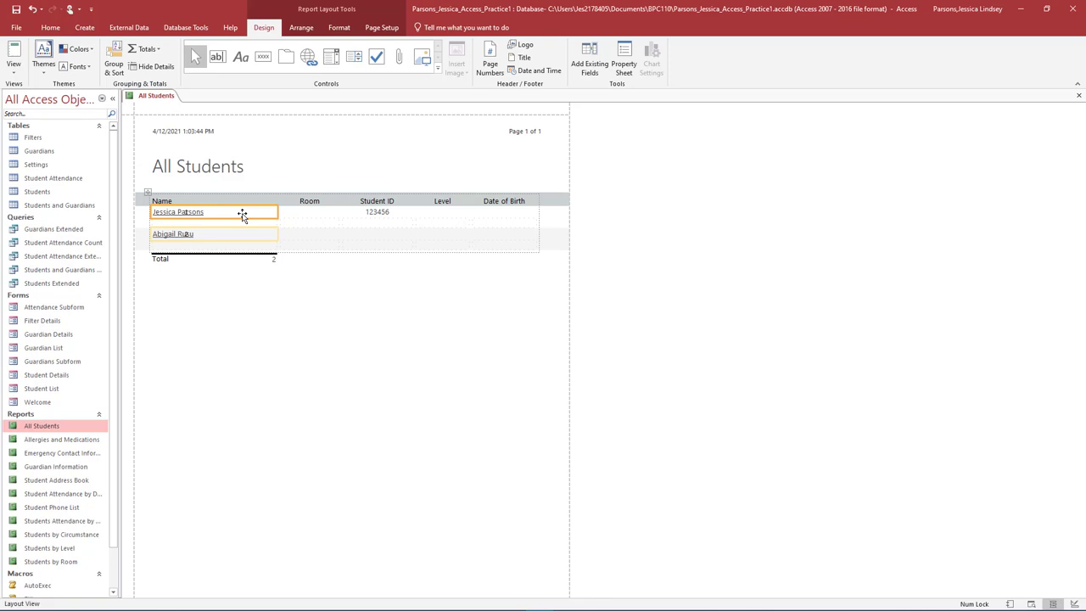
mouse_move(201, 210)
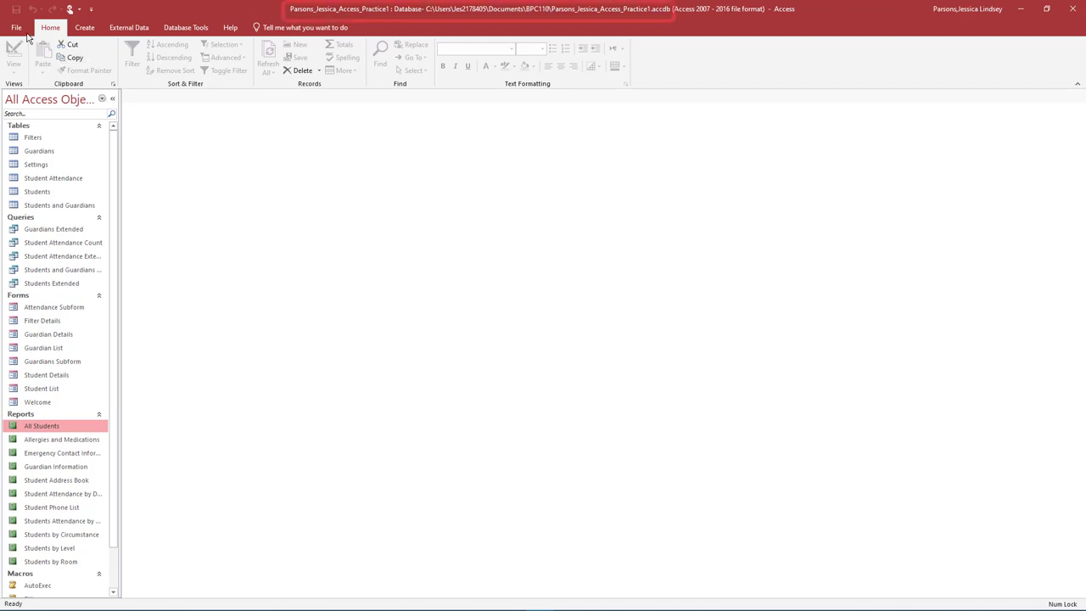
Step: Close the Parsons_Jessica_Access_Practice1 database via File > Close and exit Access
left_click(15, 28)
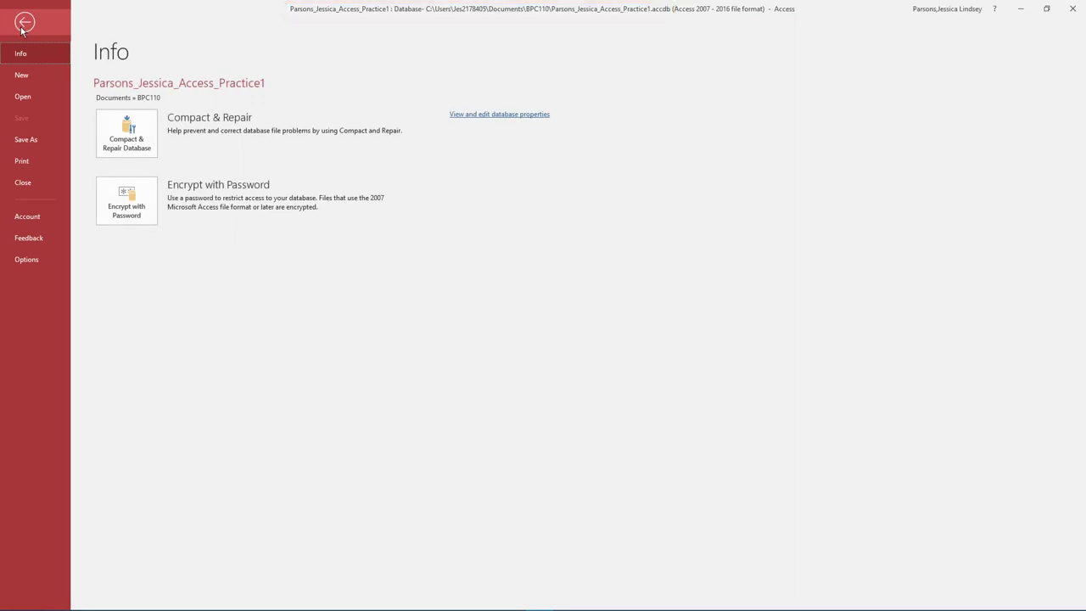
left_click(24, 21)
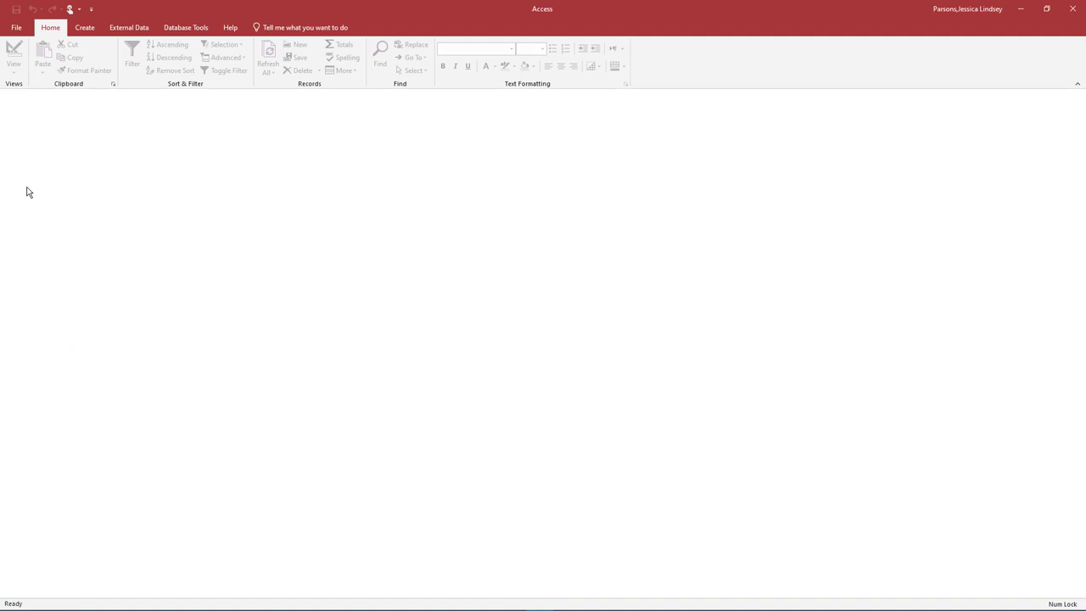
mouse_move(945, 39)
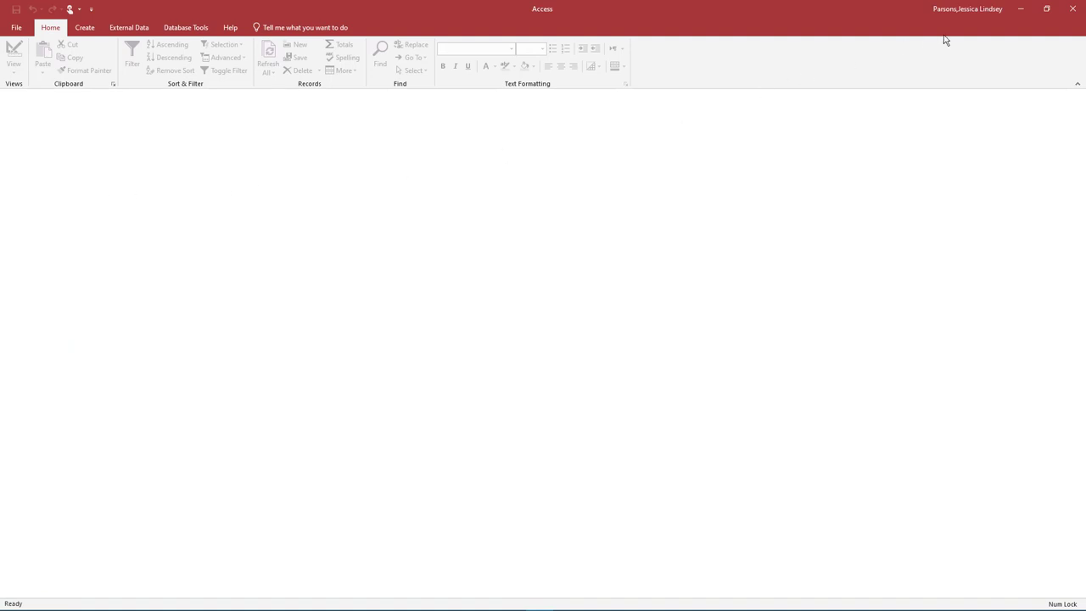
left_click(1072, 9)
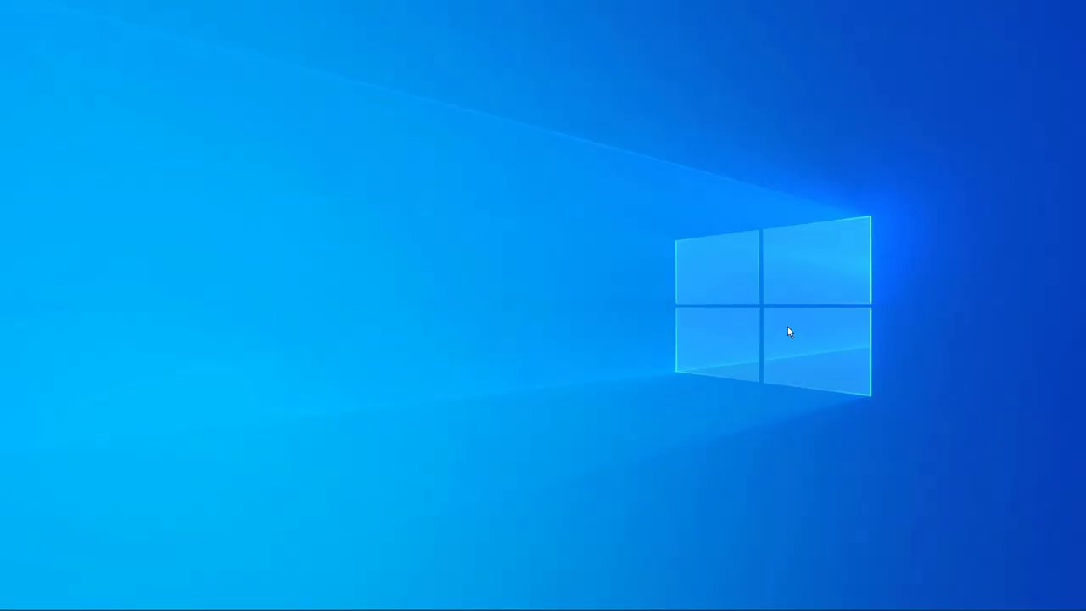